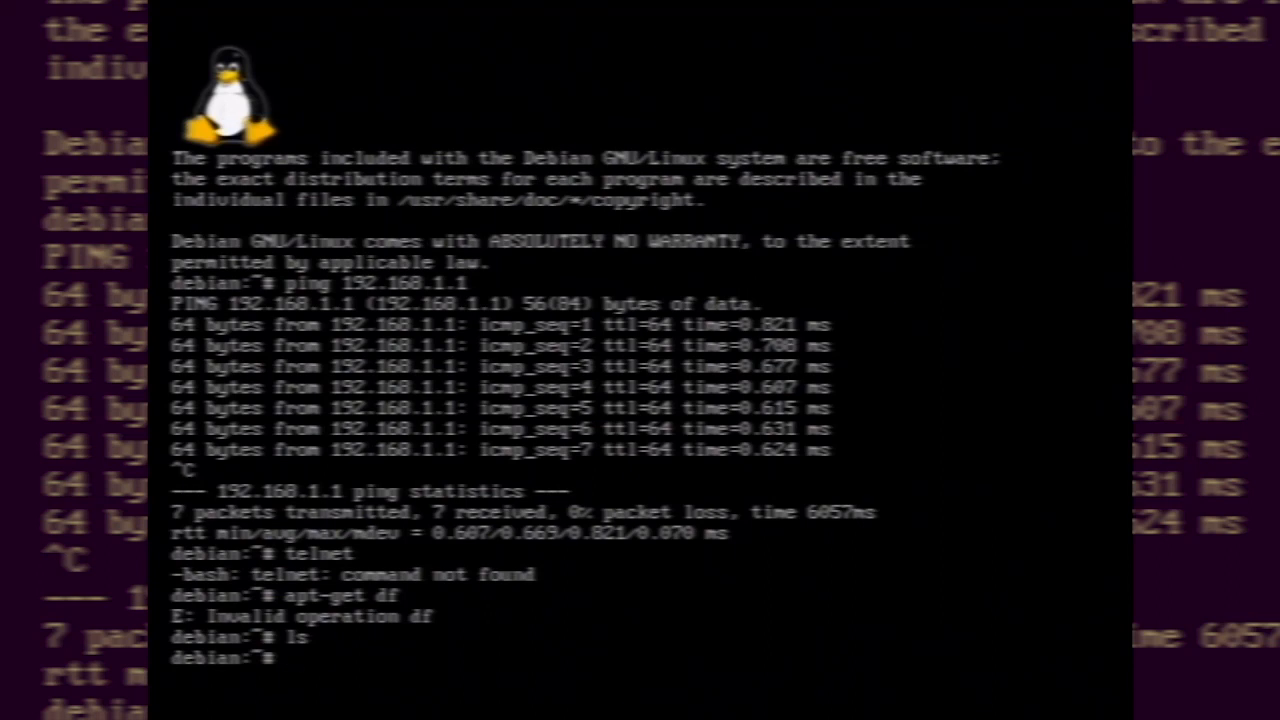
- Try 'add user' for the new name, get command not found, then log out of root
{"action": "type", "text": "add user chel"}
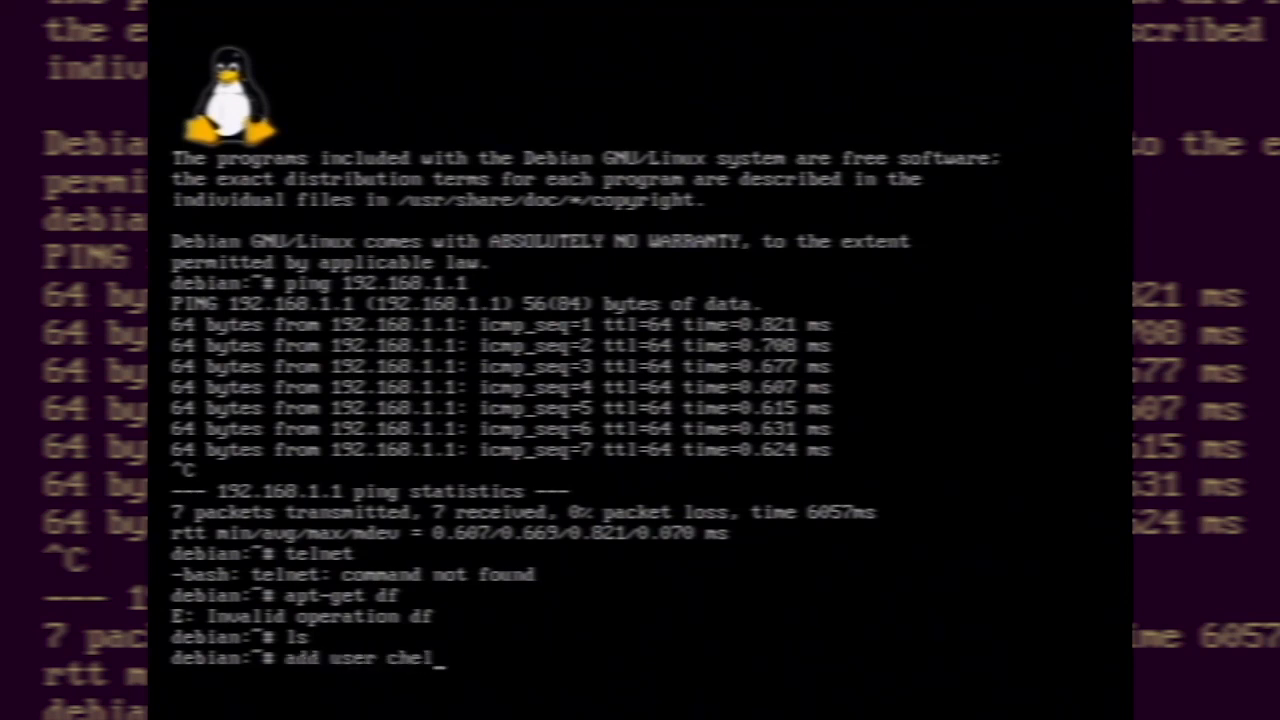
{"action": "type", "text": "son"}
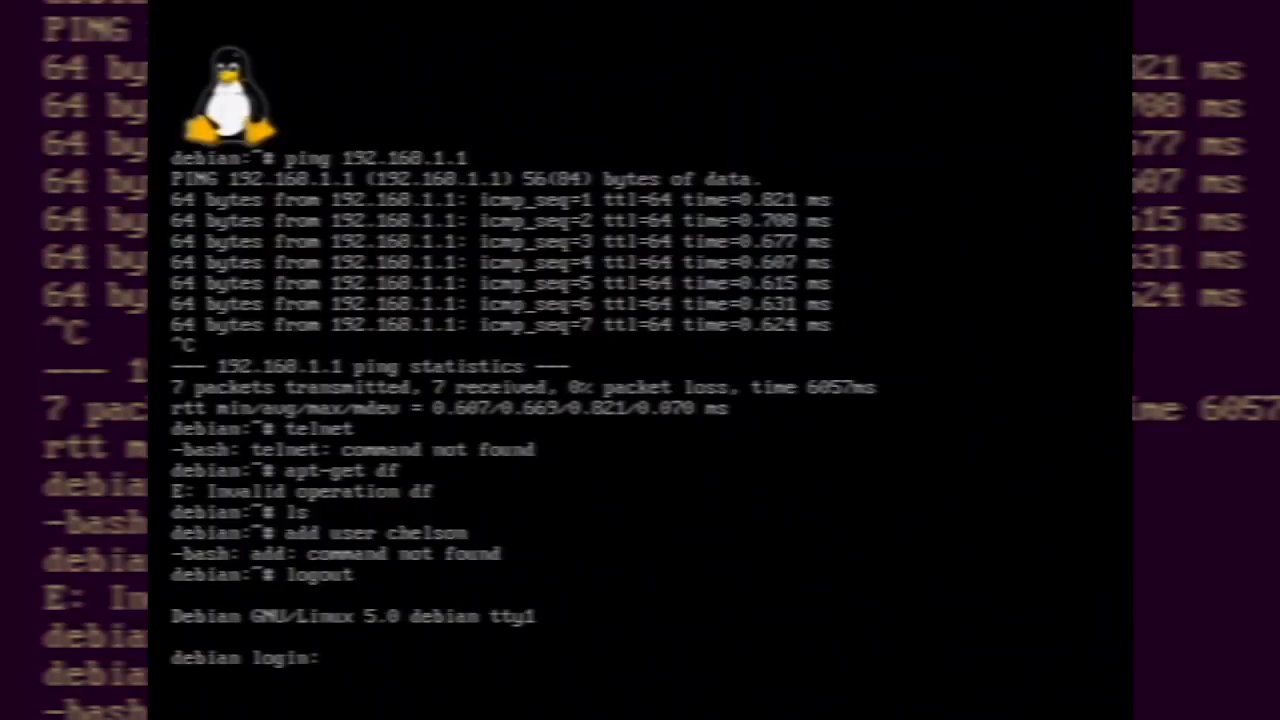
- Attempt login as 'chelson' (rejected), log in as root, and run bare adduser
{"action": "type", "text": "chelson"}
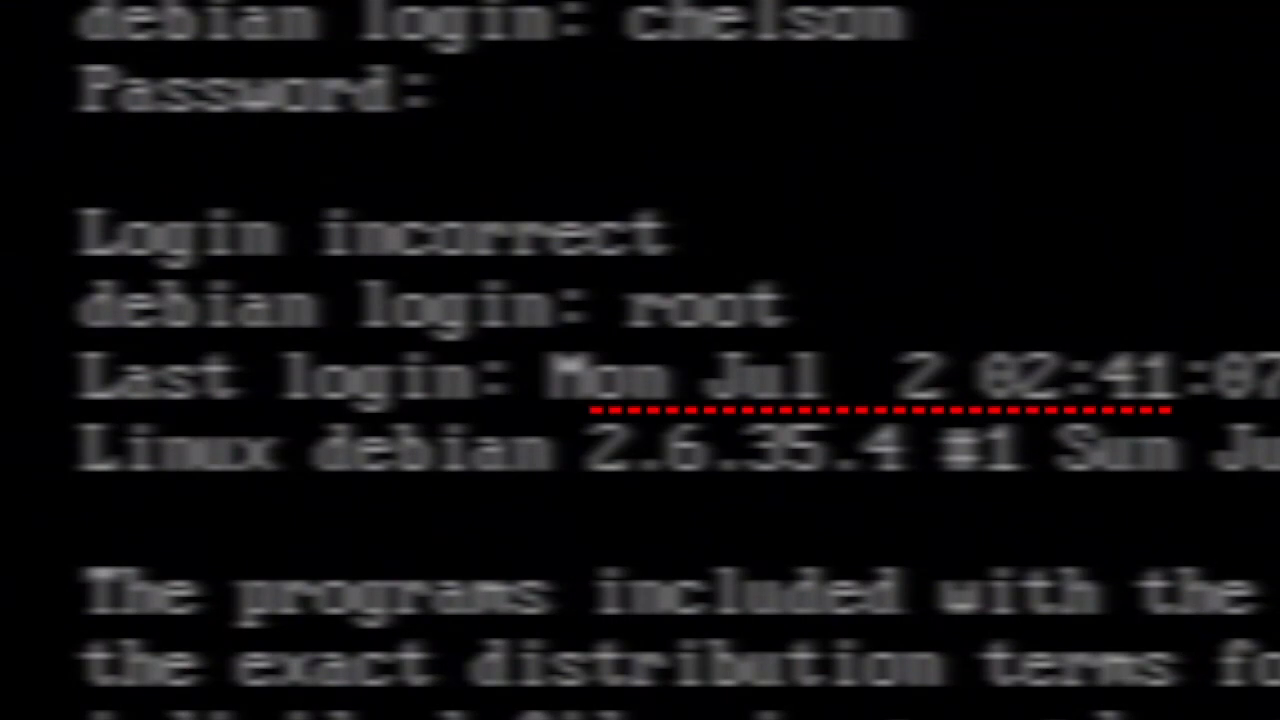
{"action": "scroll", "scroll_direction": "down", "scroll_amount": 3}
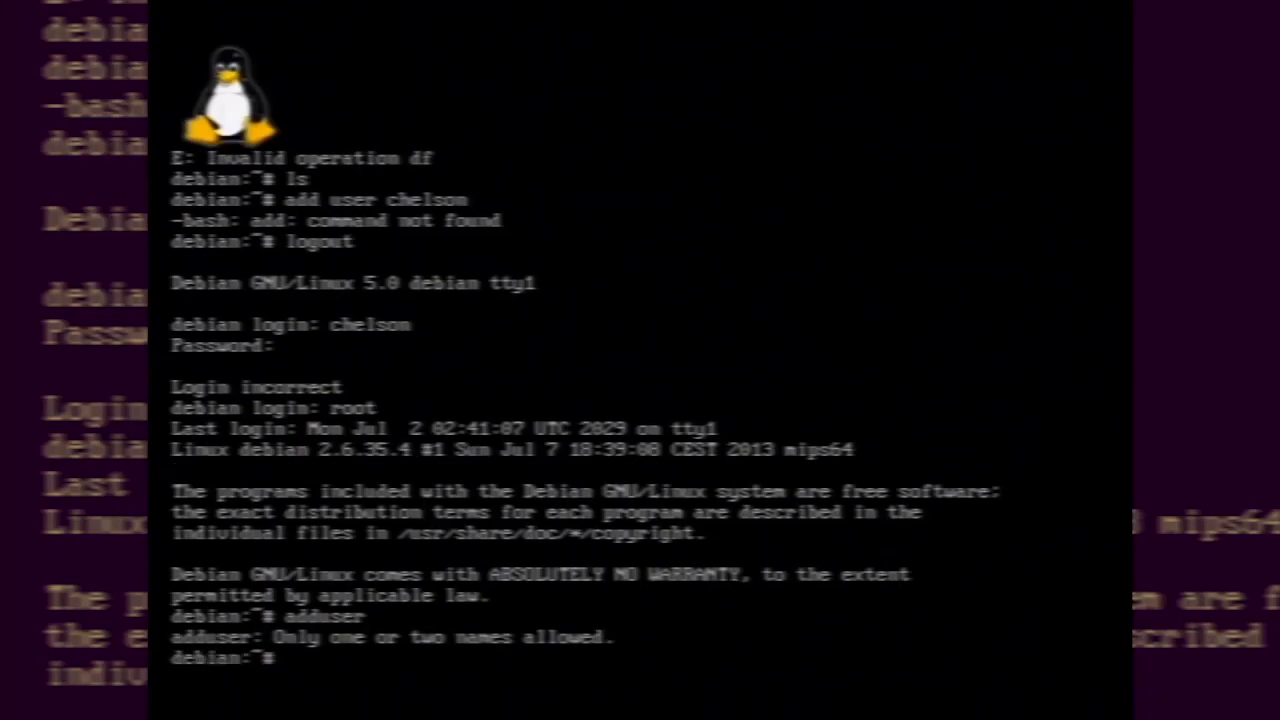
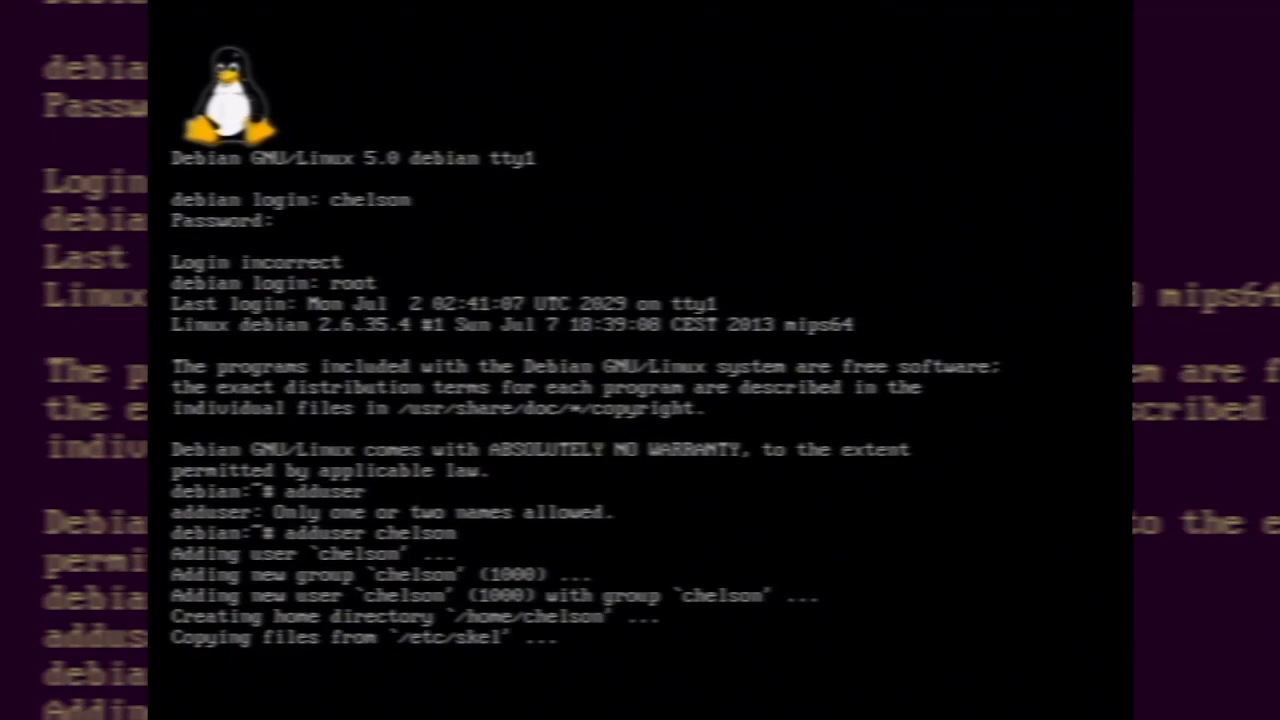
- Run adduser for the new user, set and confirm its password, and enter its full name
{"action": "key", "text": "Return"}
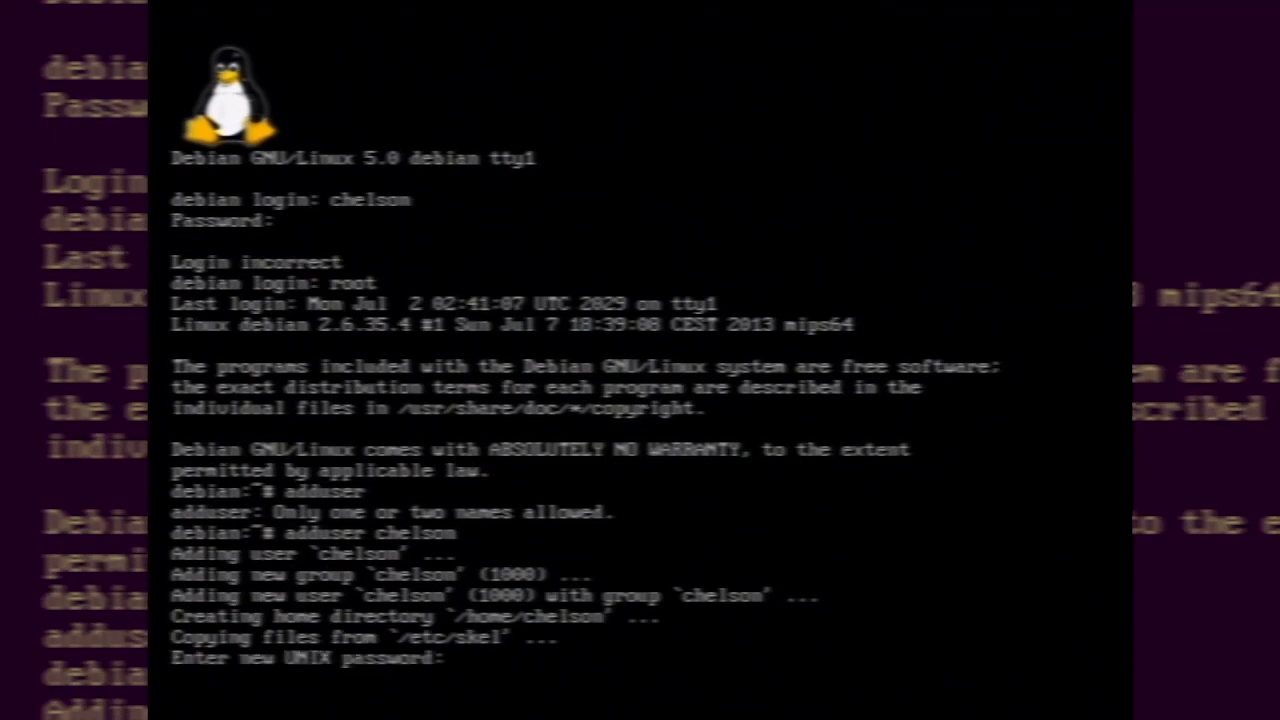
{"action": "key", "text": "Enter"}
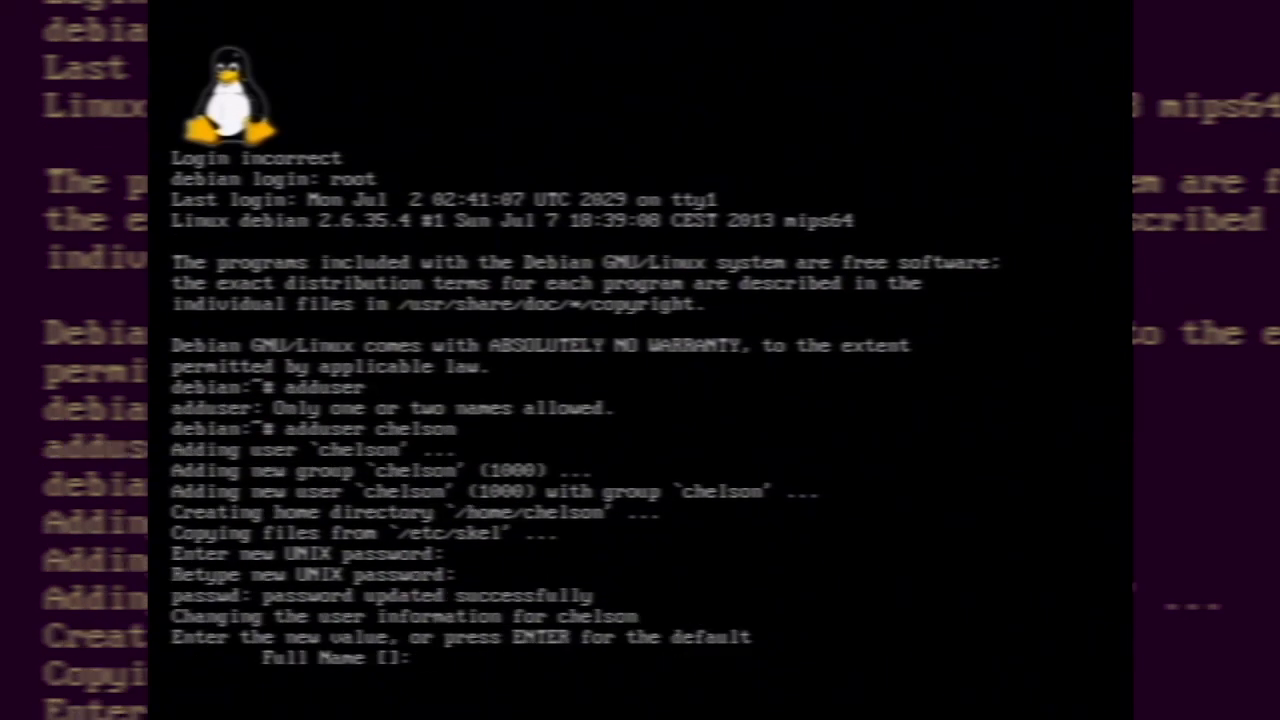
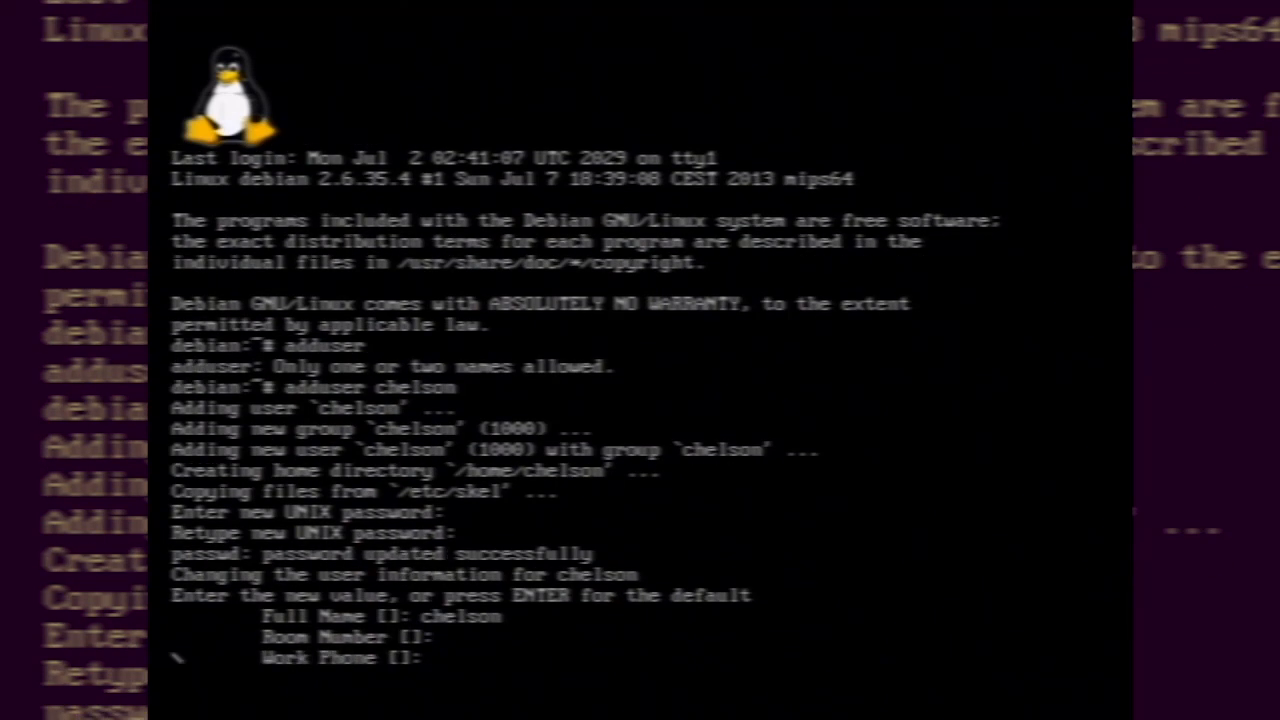
{"action": "key", "text": "Return"}
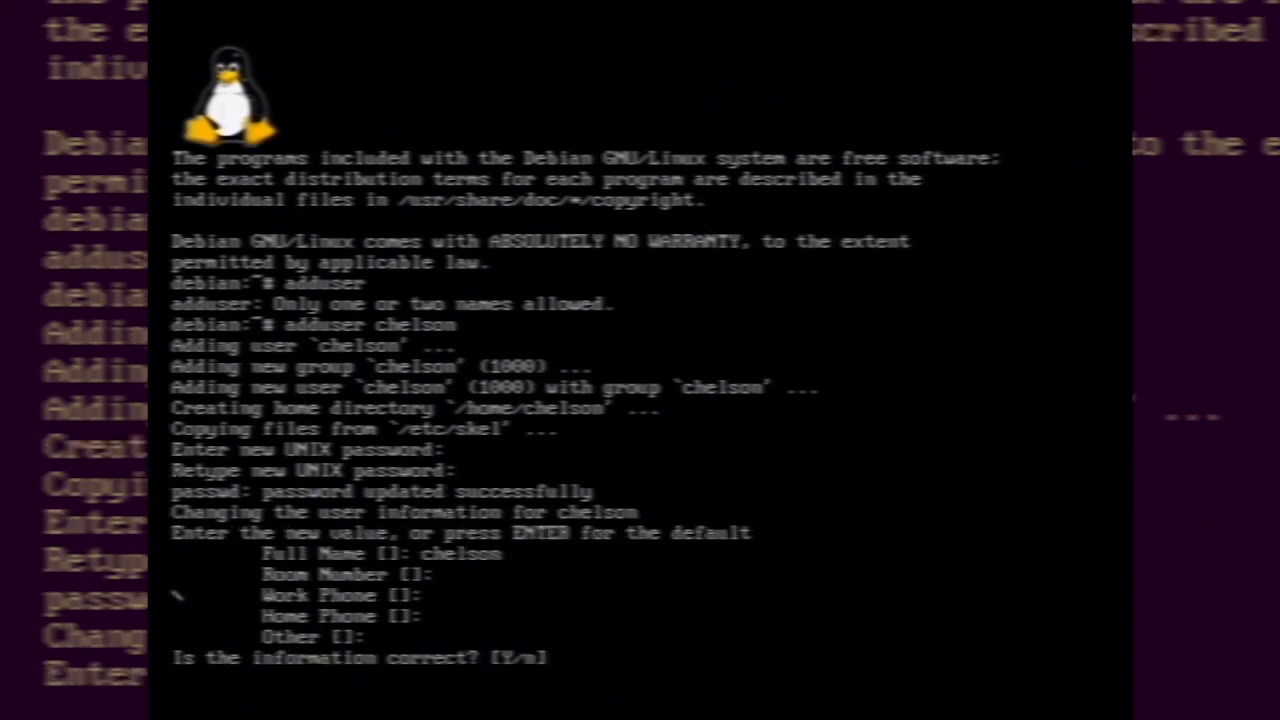
- Confirm the user details with y, reset root's password, and open /etc/apt/sources.list in nano
{"action": "type", "text": "y"}
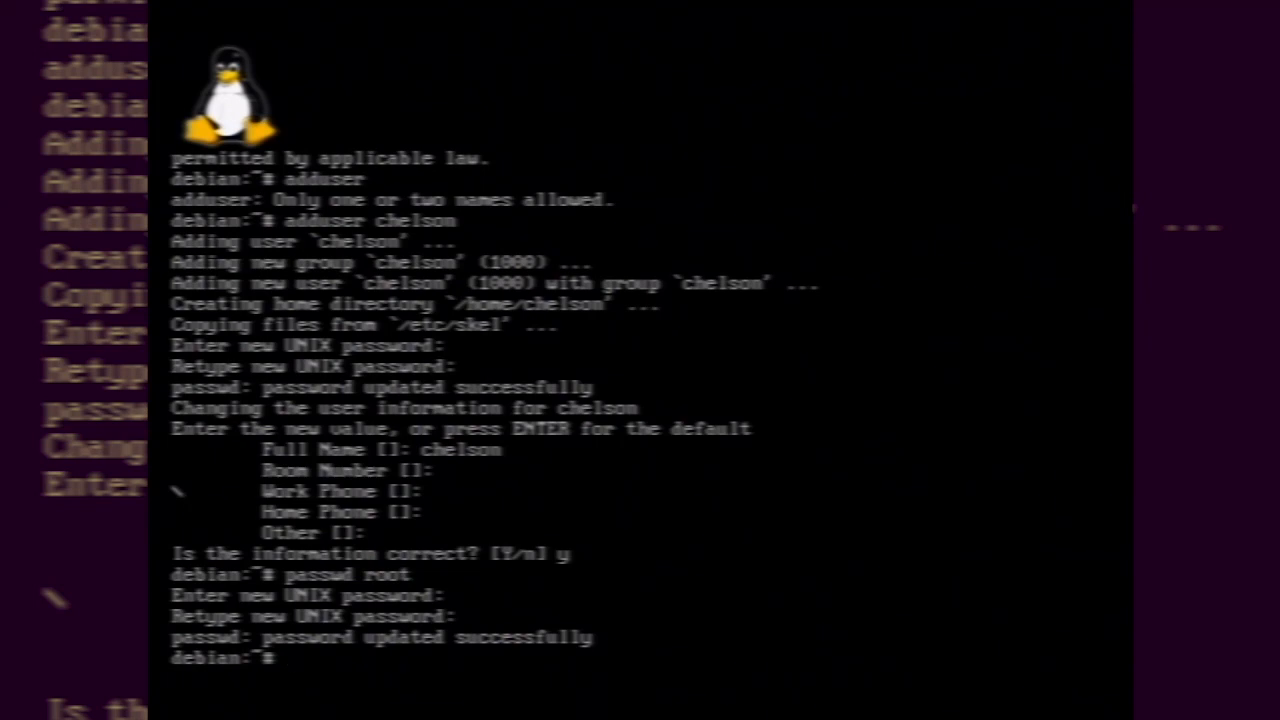
{"action": "type", "text": "nano"}
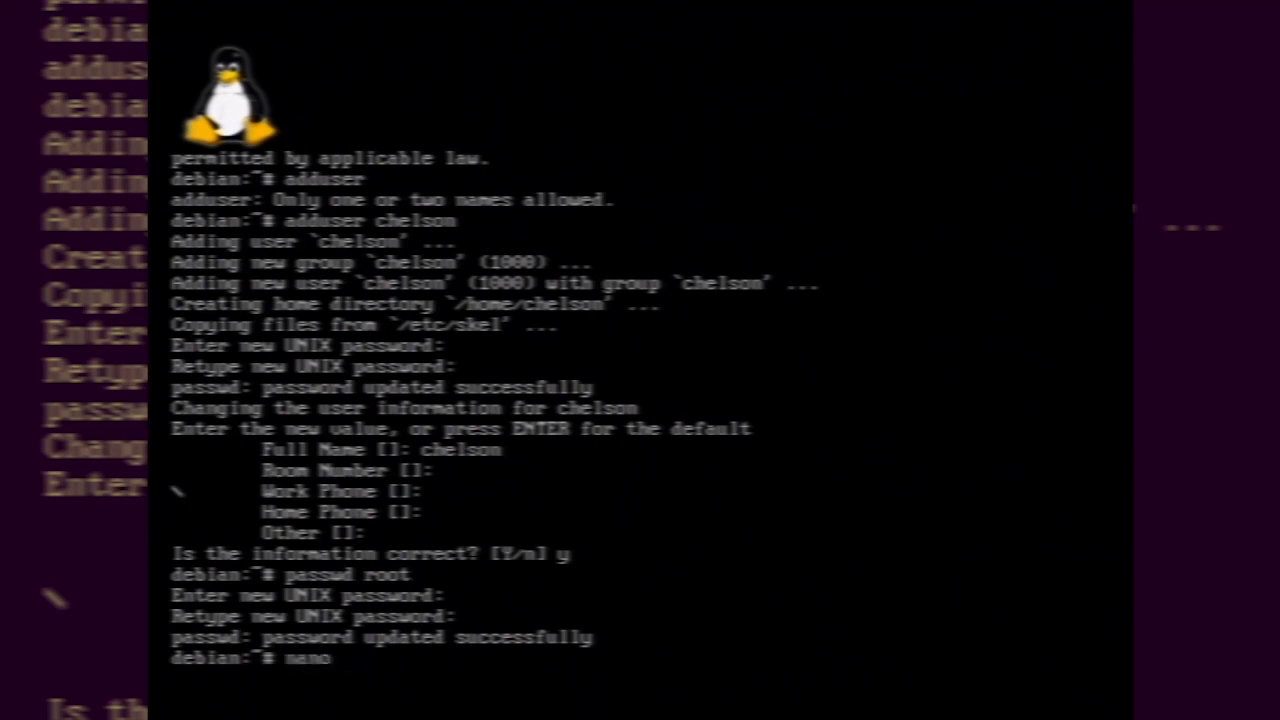
{"action": "type", "text": "/et"}
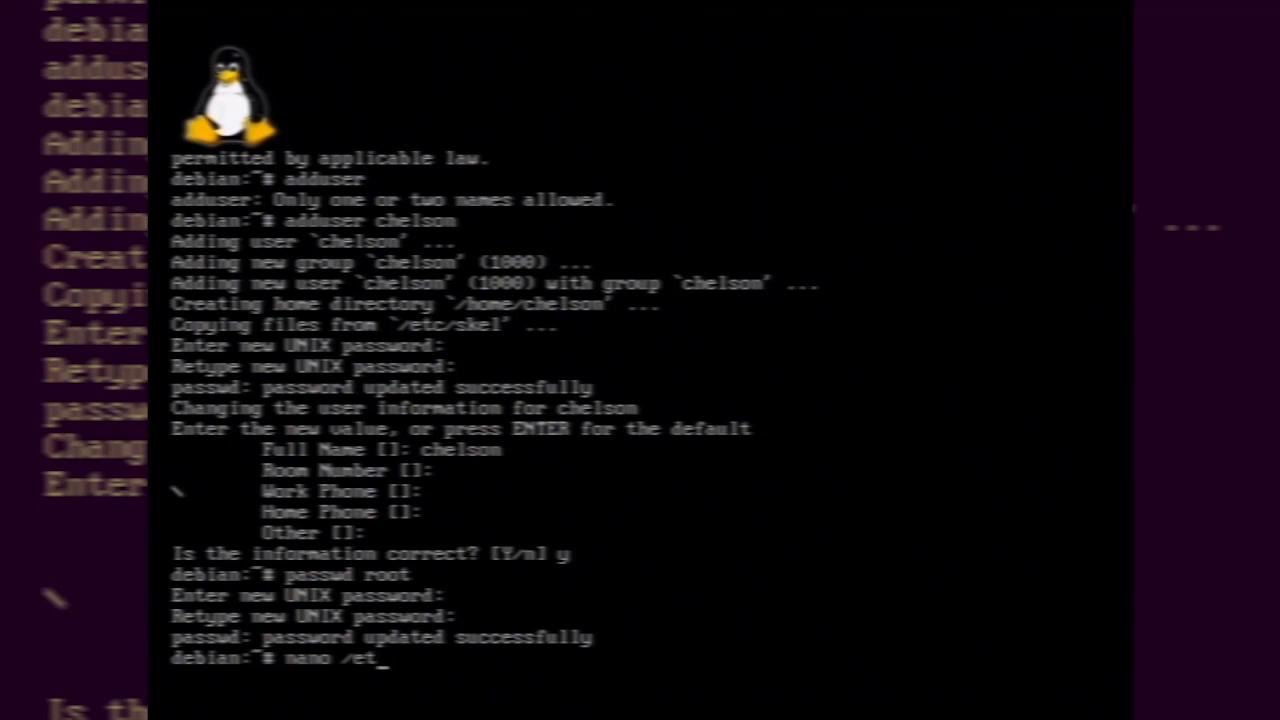
{"action": "type", "text": "c/aopt/"}
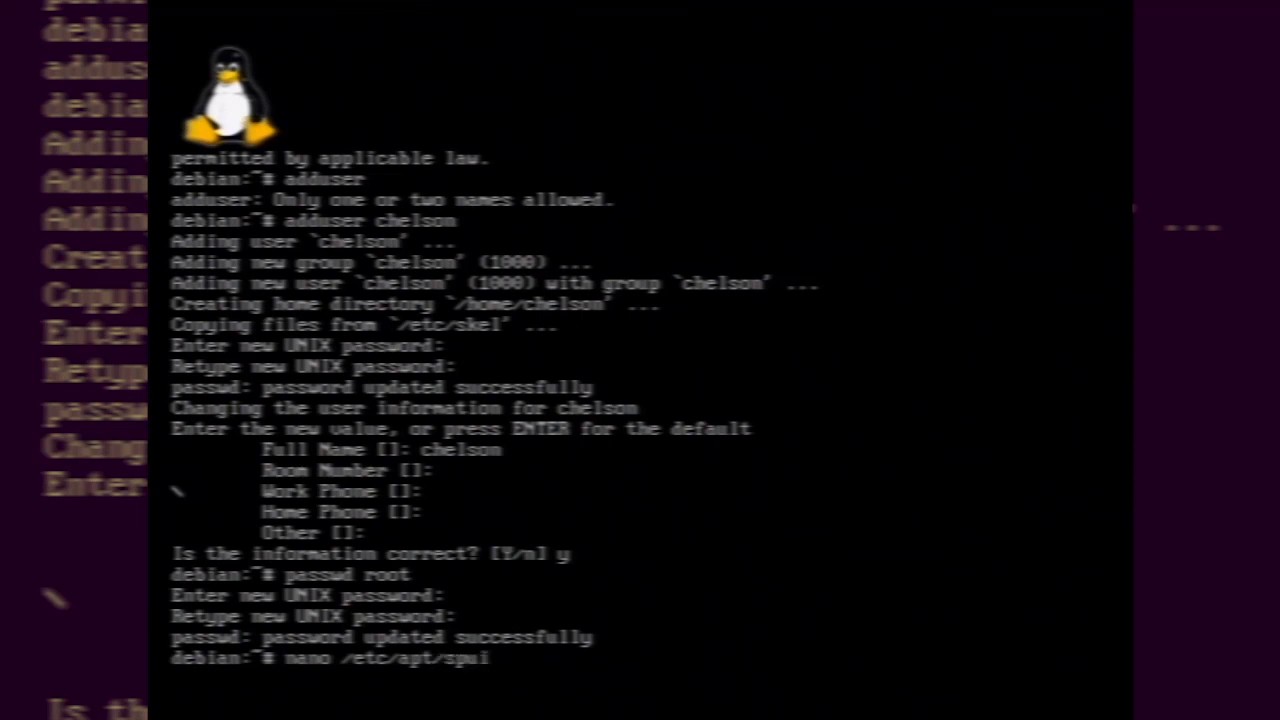
{"action": "type", "text": "sou"}
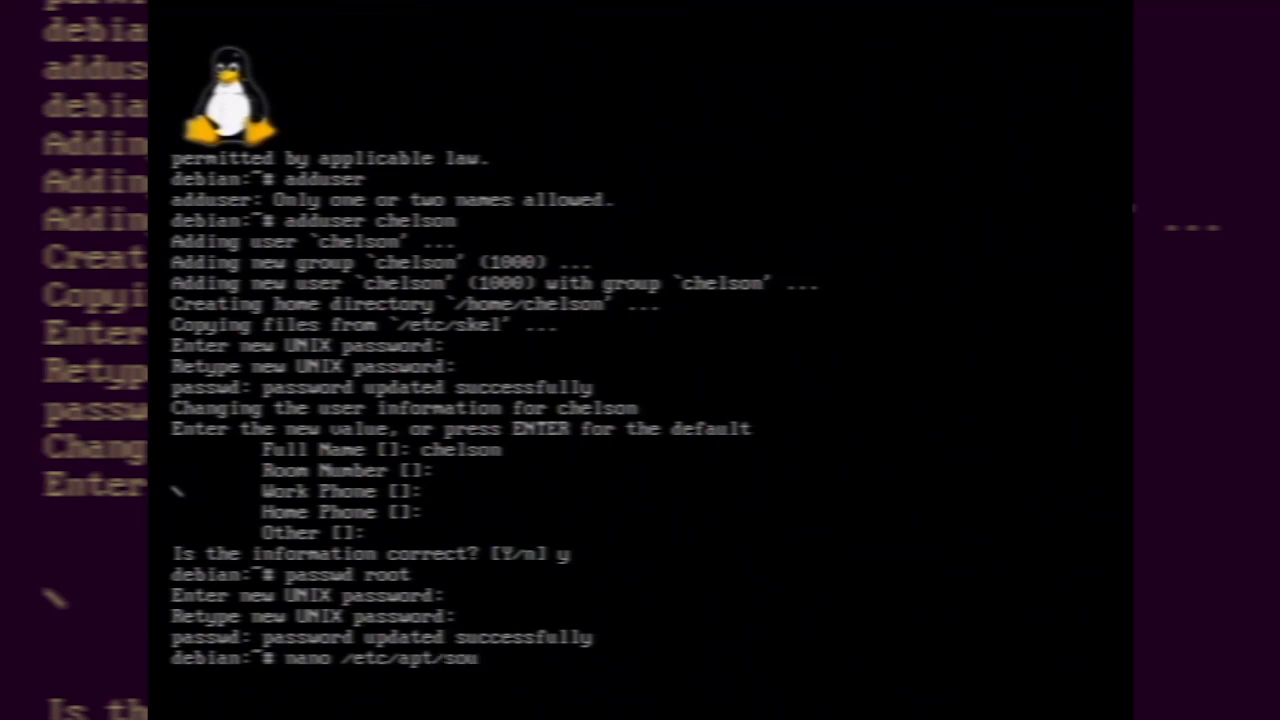
{"action": "type", "text": "rces"}
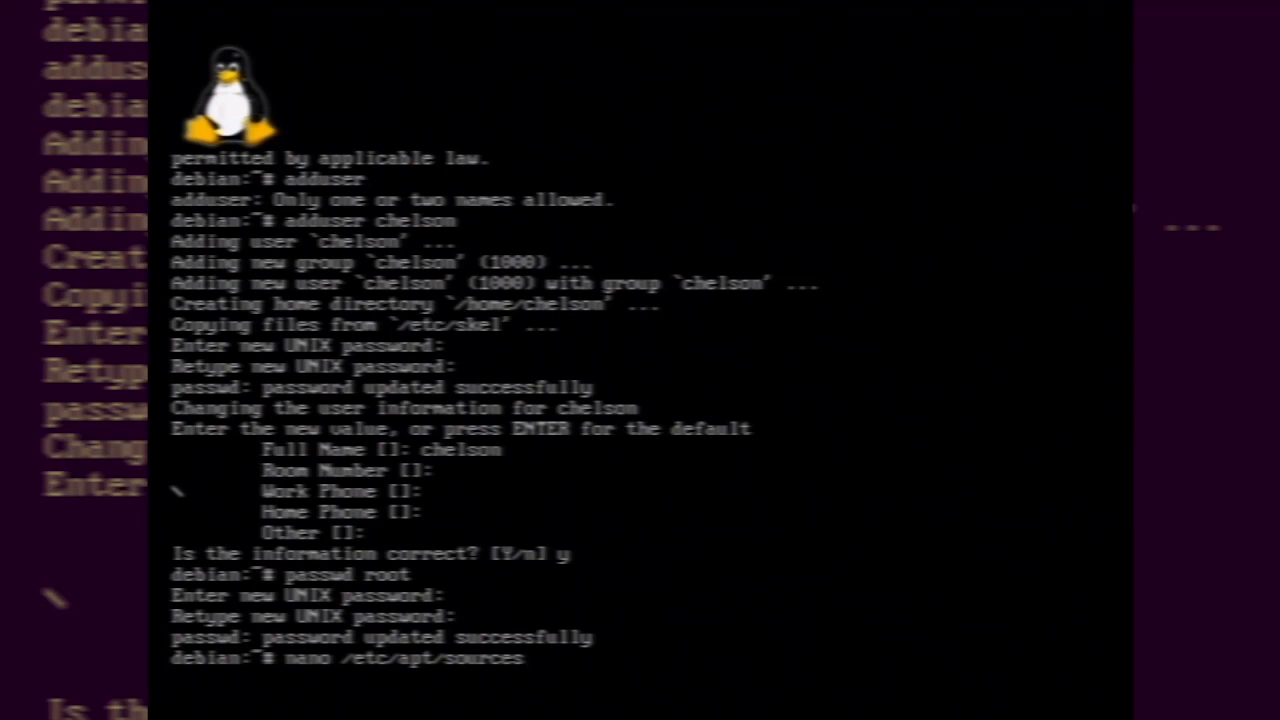
{"action": "type", "text": ".l"}
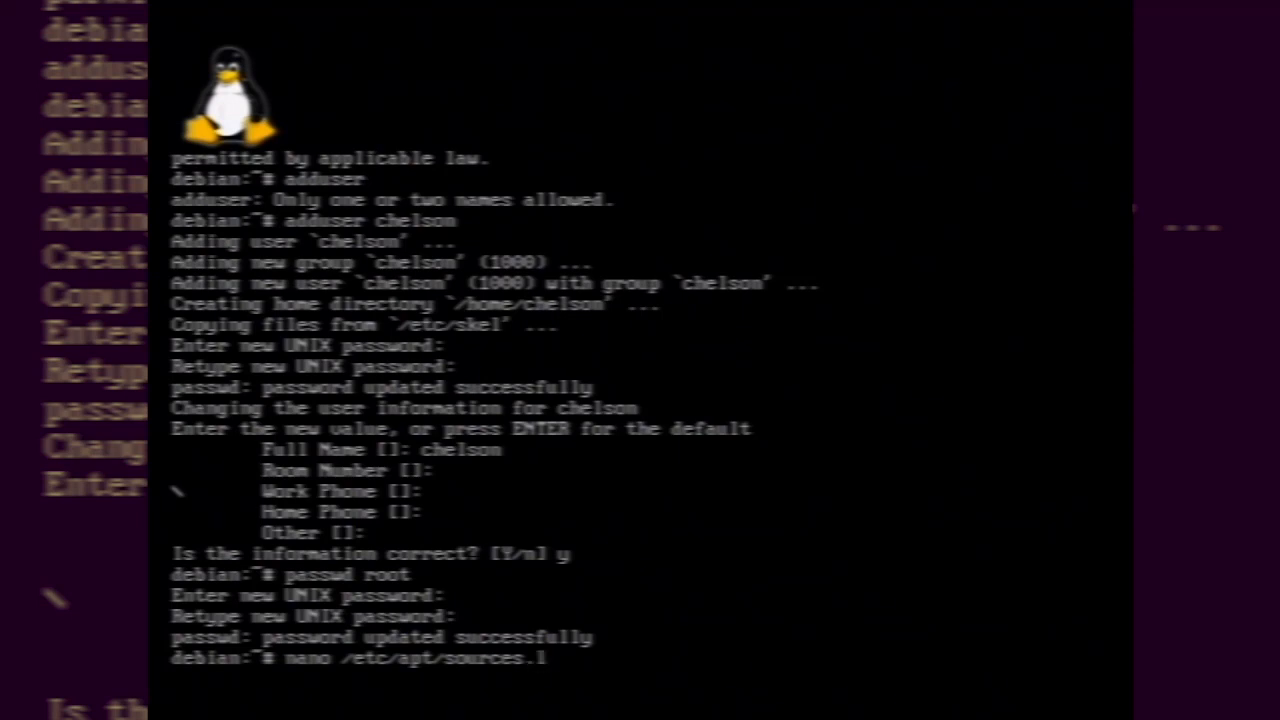
{"action": "type", "text": "is"}
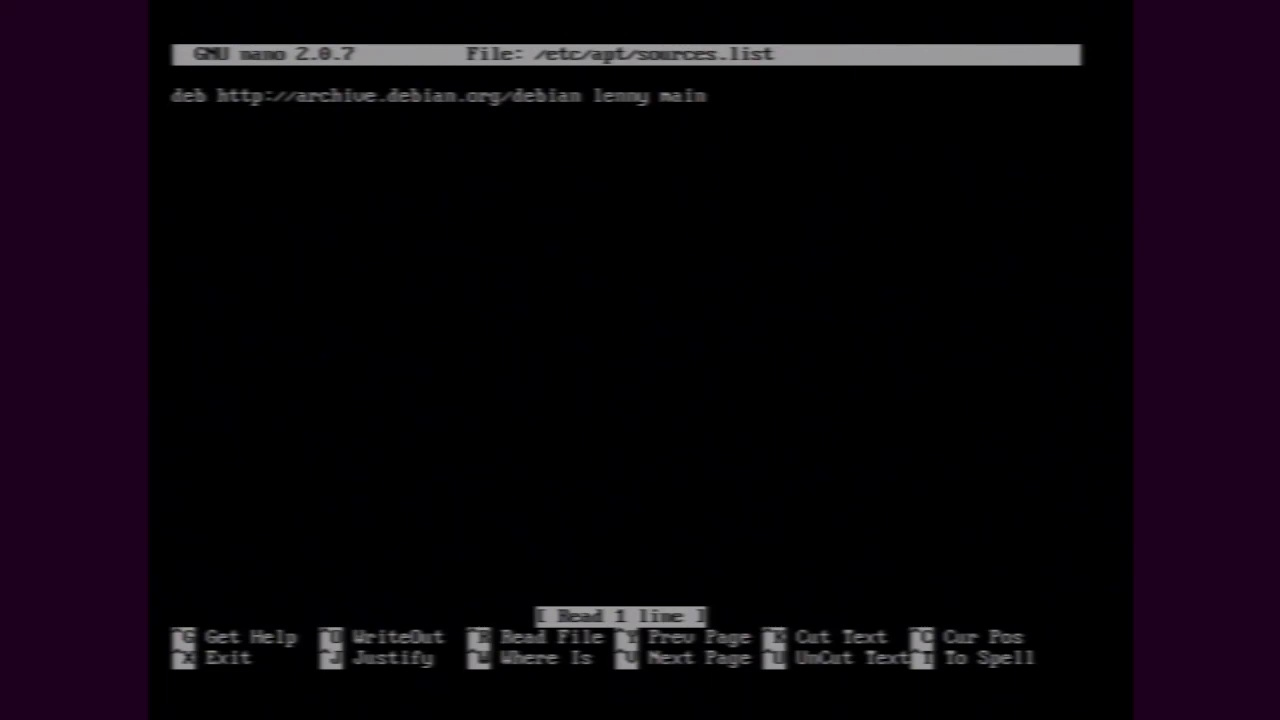
- Exit nano leaving sources.list unchanged, then print apt-get's usage help
{"action": "key", "text": "ctrl+x"}
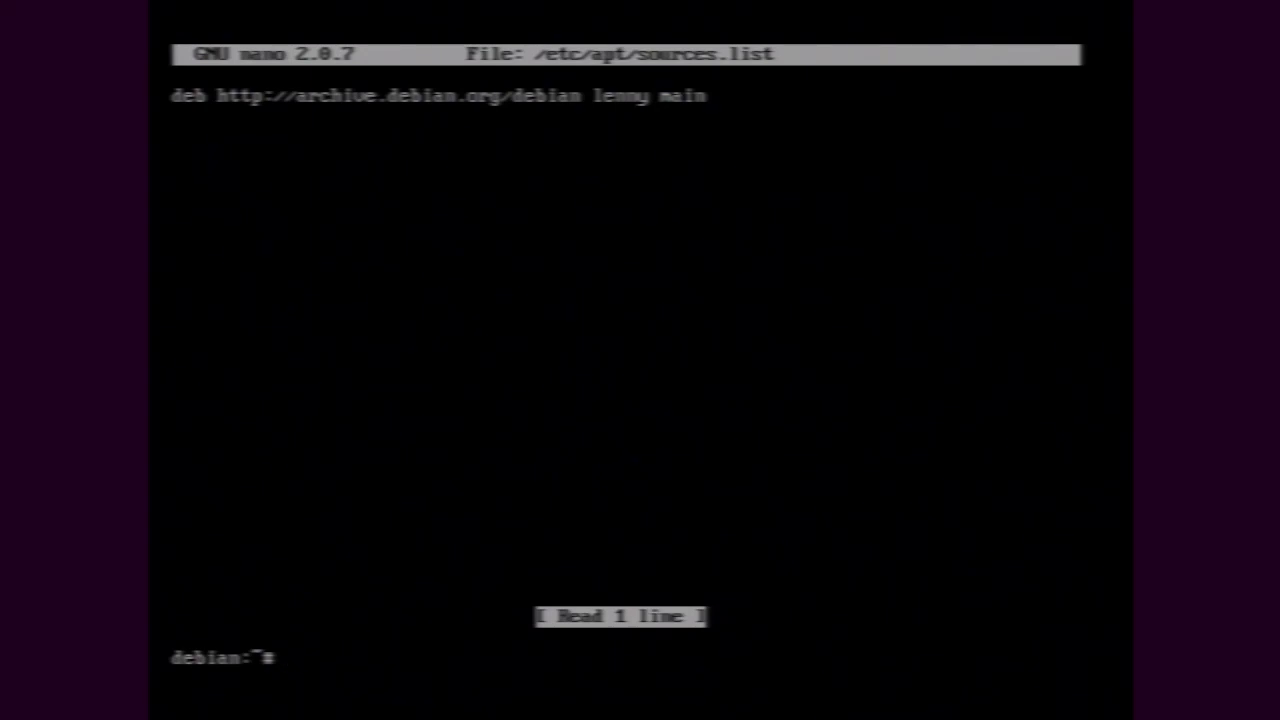
{"action": "type", "text": "ap"}
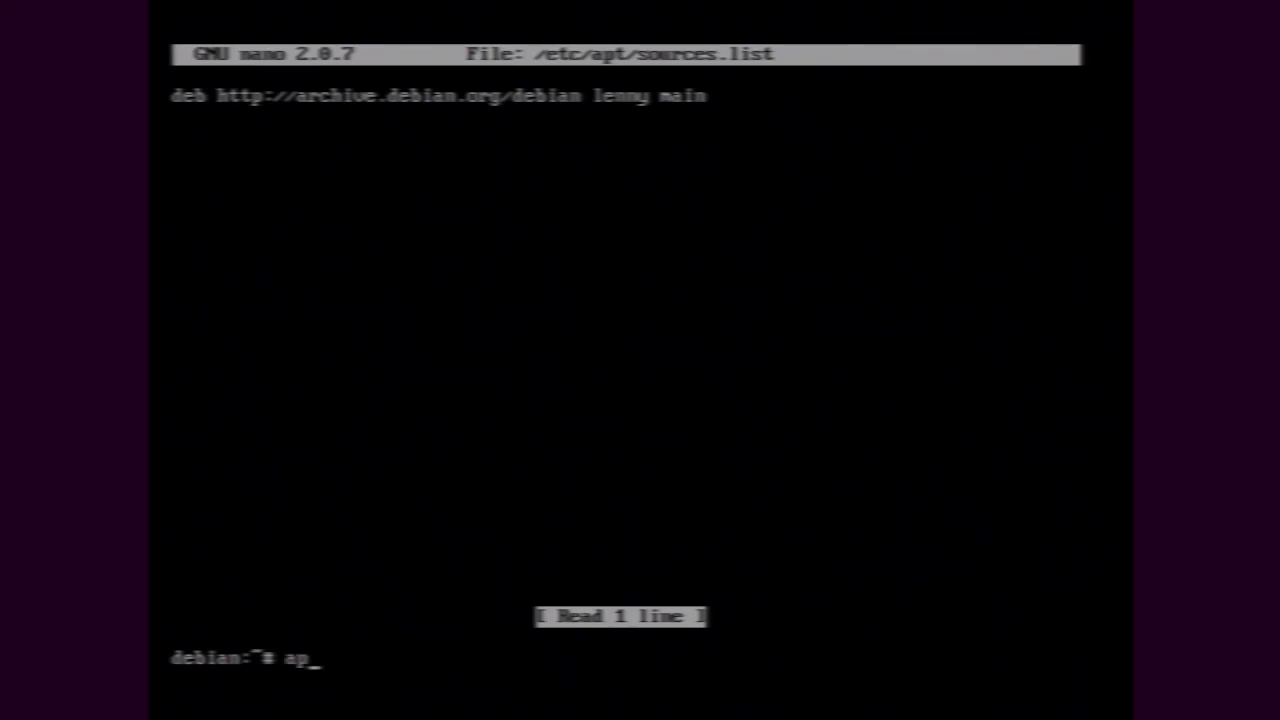
{"action": "type", "text": "t-get"}
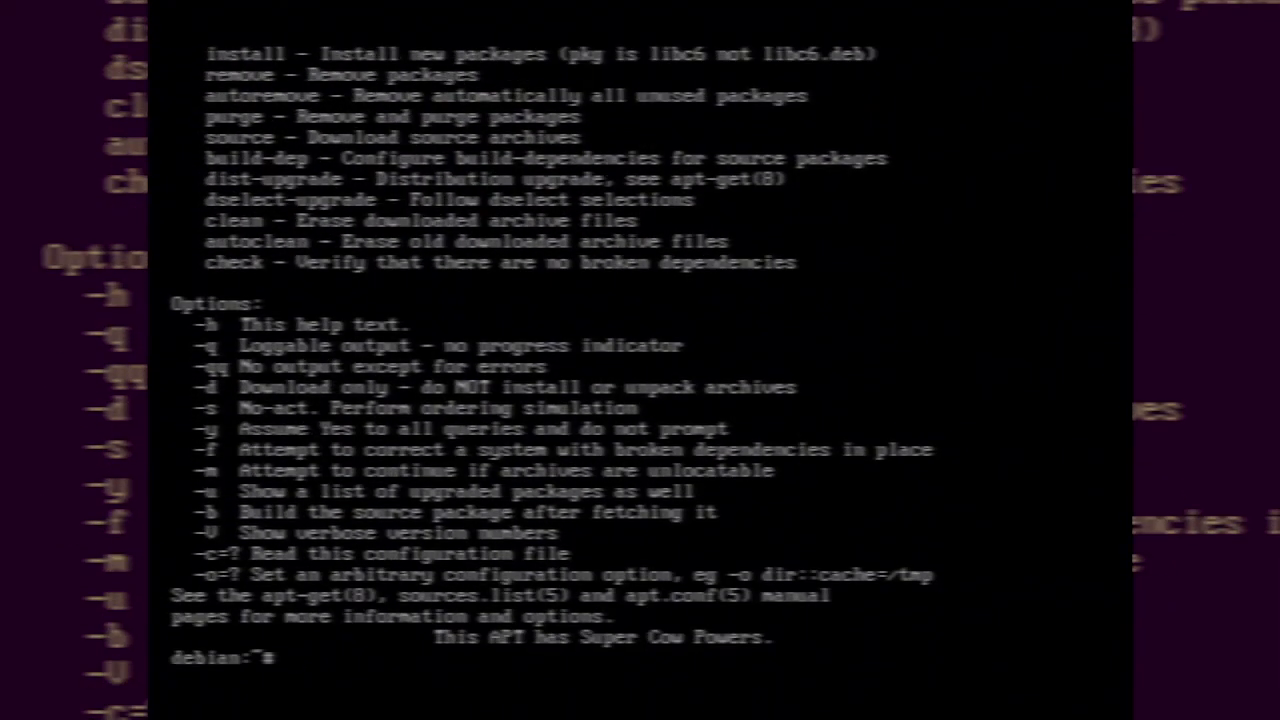
- Run apt-get update, get refused fetching key 473041FA, and start installing telnet
{"action": "type", "text": "apt-get"}
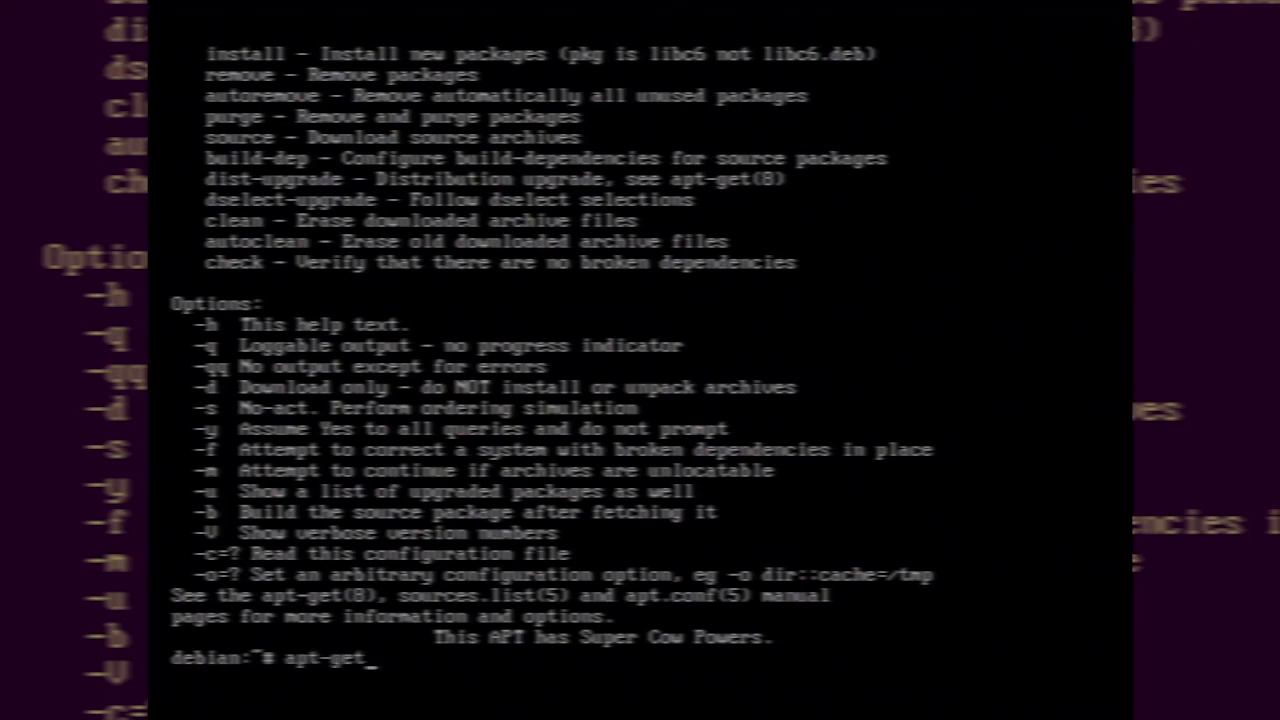
{"action": "type", "text": "upda"}
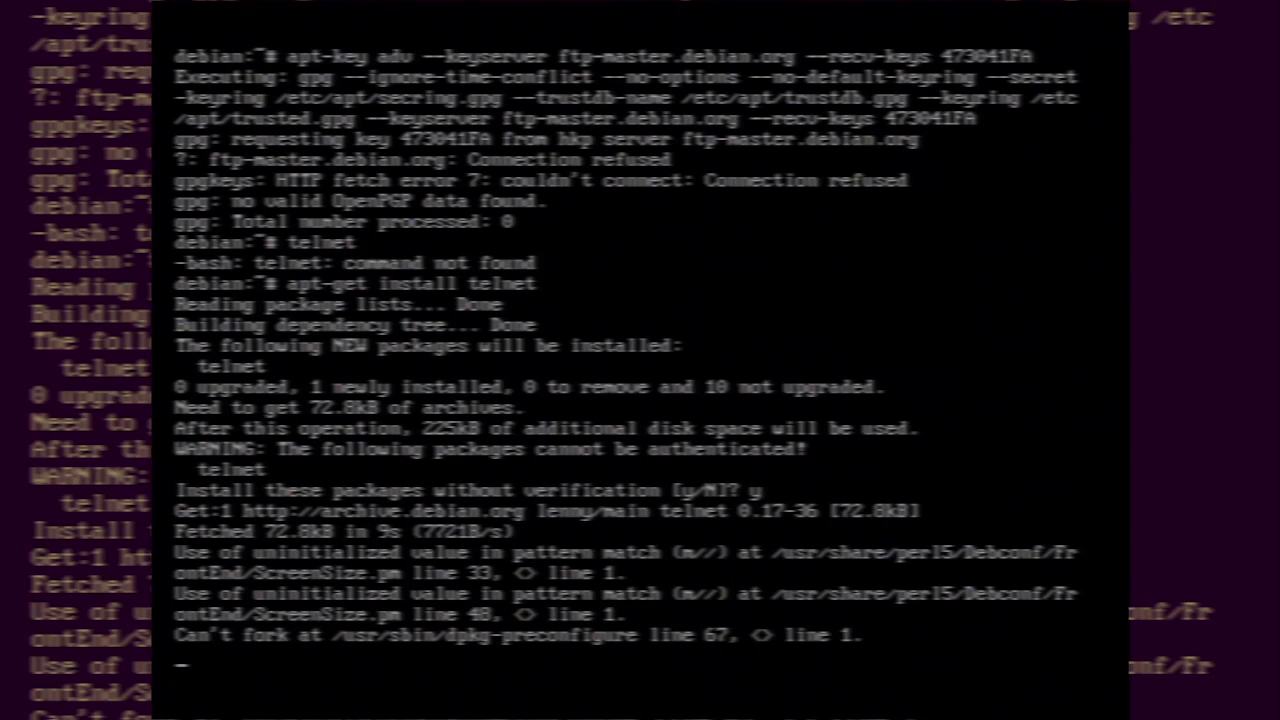
- Scroll through the output as telnet 0.17-36 unpacks, triggers man-db, and finishes setup
{"action": "scroll", "scroll_direction": "down", "scroll_amount": 3}
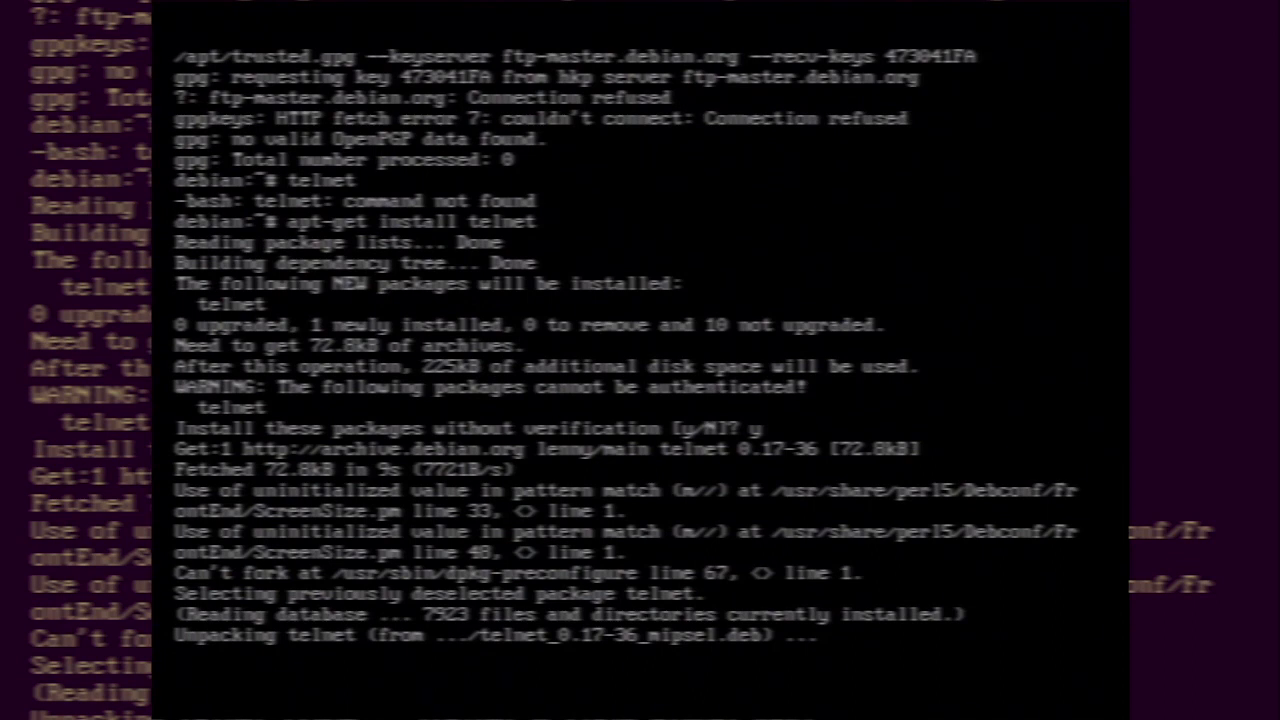
{"action": "scroll", "scroll_direction": "down", "scroll_amount": 3}
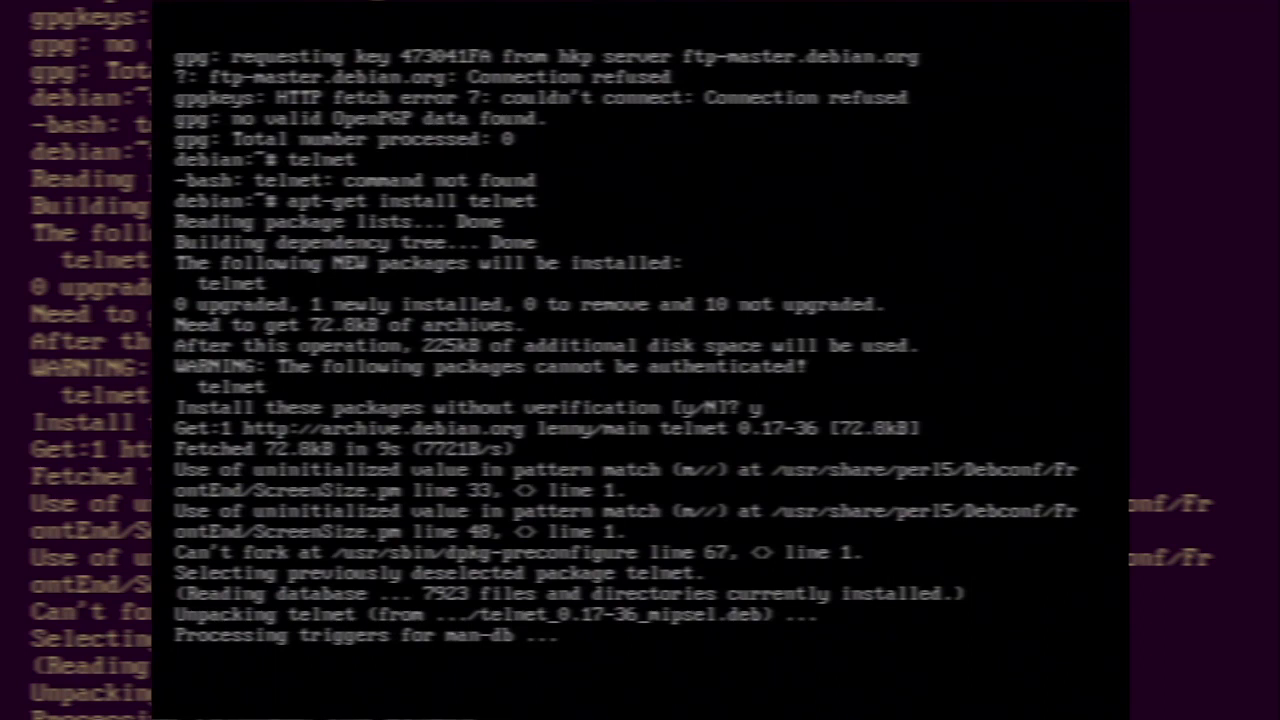
{"action": "scroll", "scroll_direction": "down", "scroll_amount": 3}
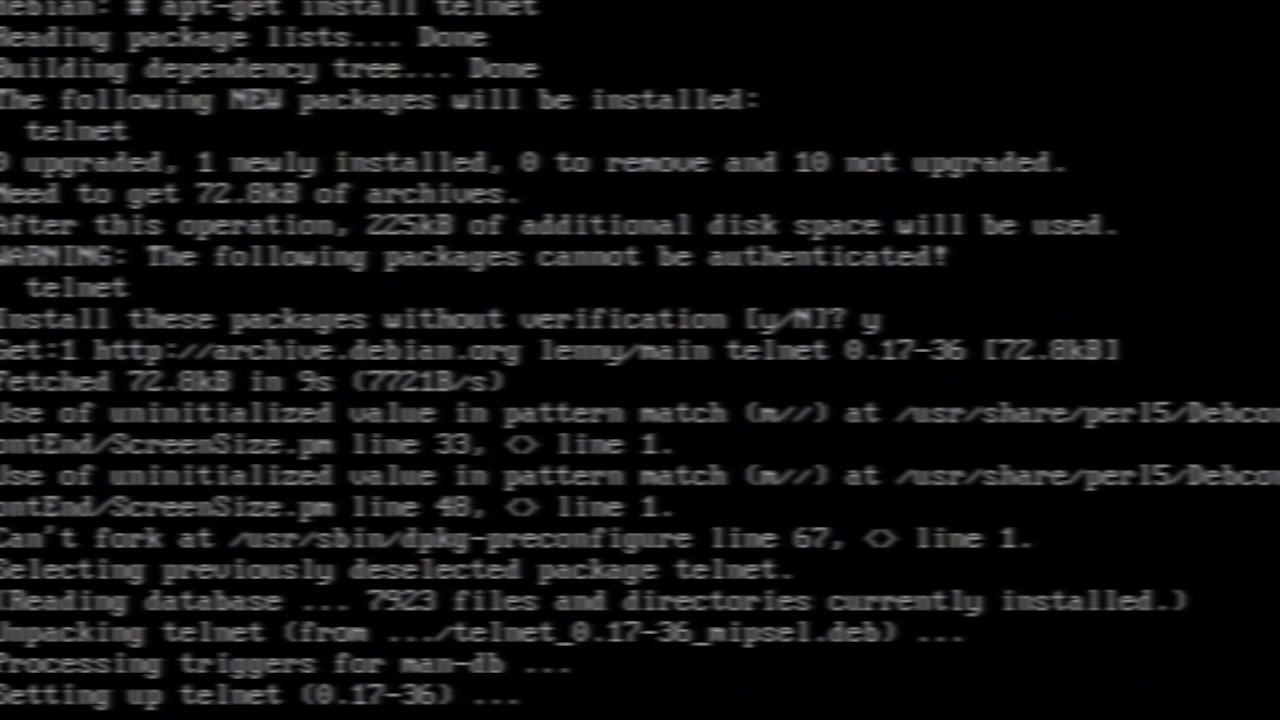
{"action": "scroll", "scroll_direction": "down", "scroll_amount": 3}
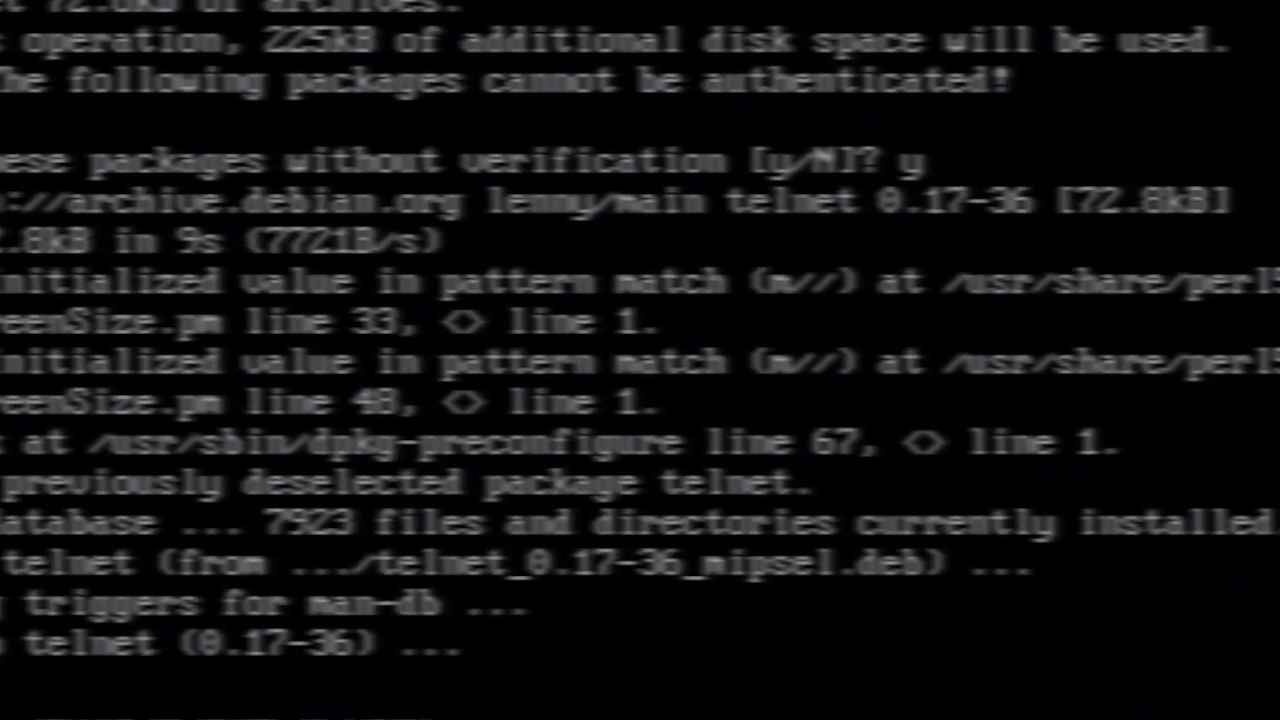
{"action": "scroll", "scroll_direction": "down", "scroll_amount": 3}
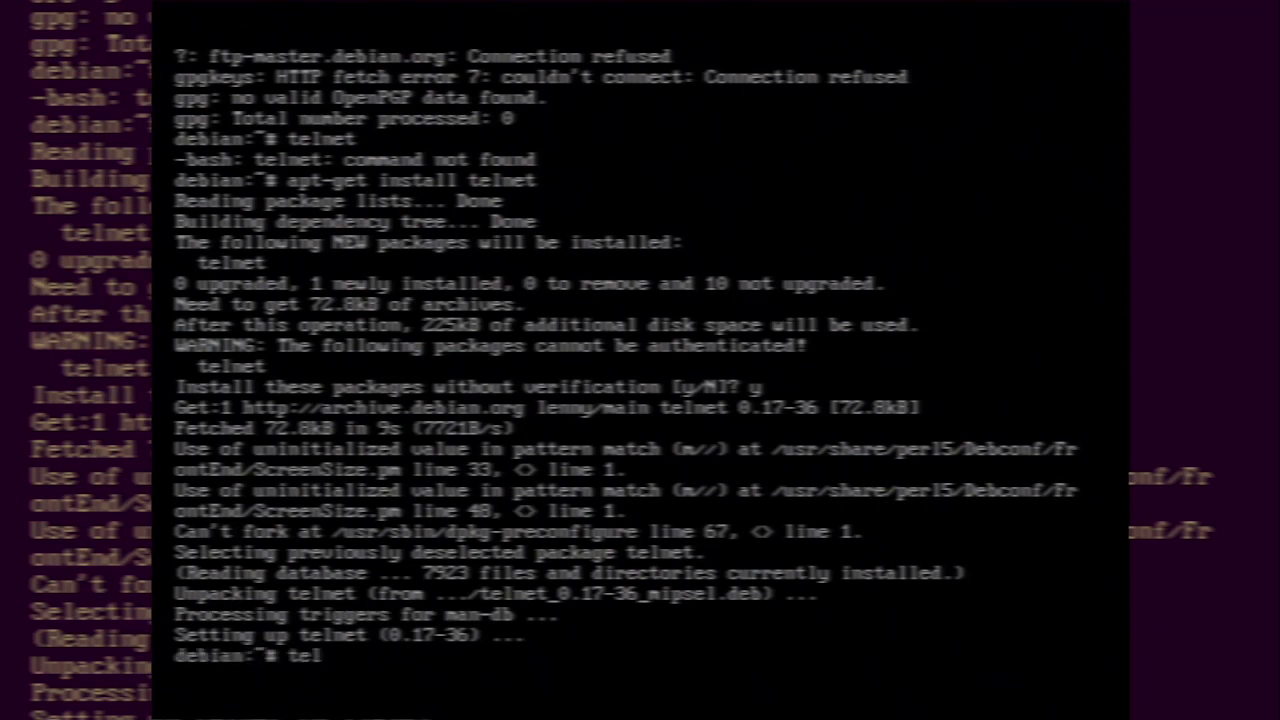
- Start telnet, fail to open towel.blinkenlights.nl, quit, and run apt-key list
{"action": "type", "text": "net towel.blinkenlights.nl"}
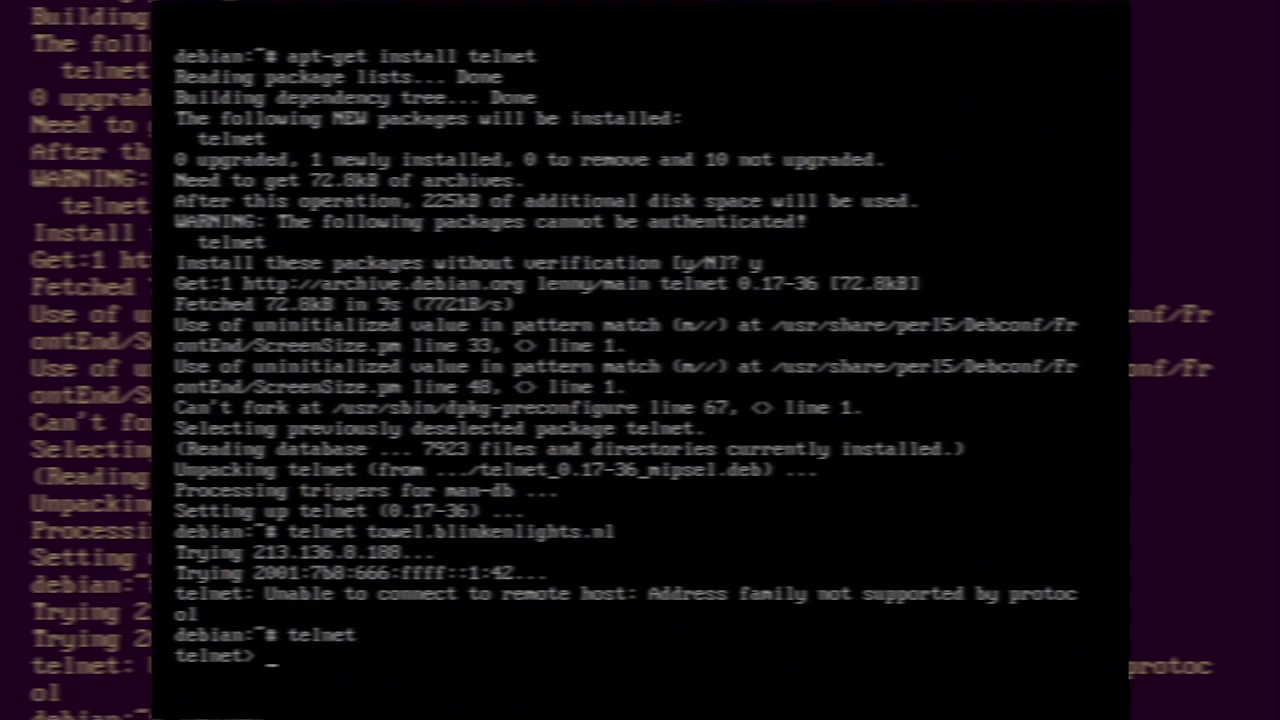
{"action": "type", "text": "?"}
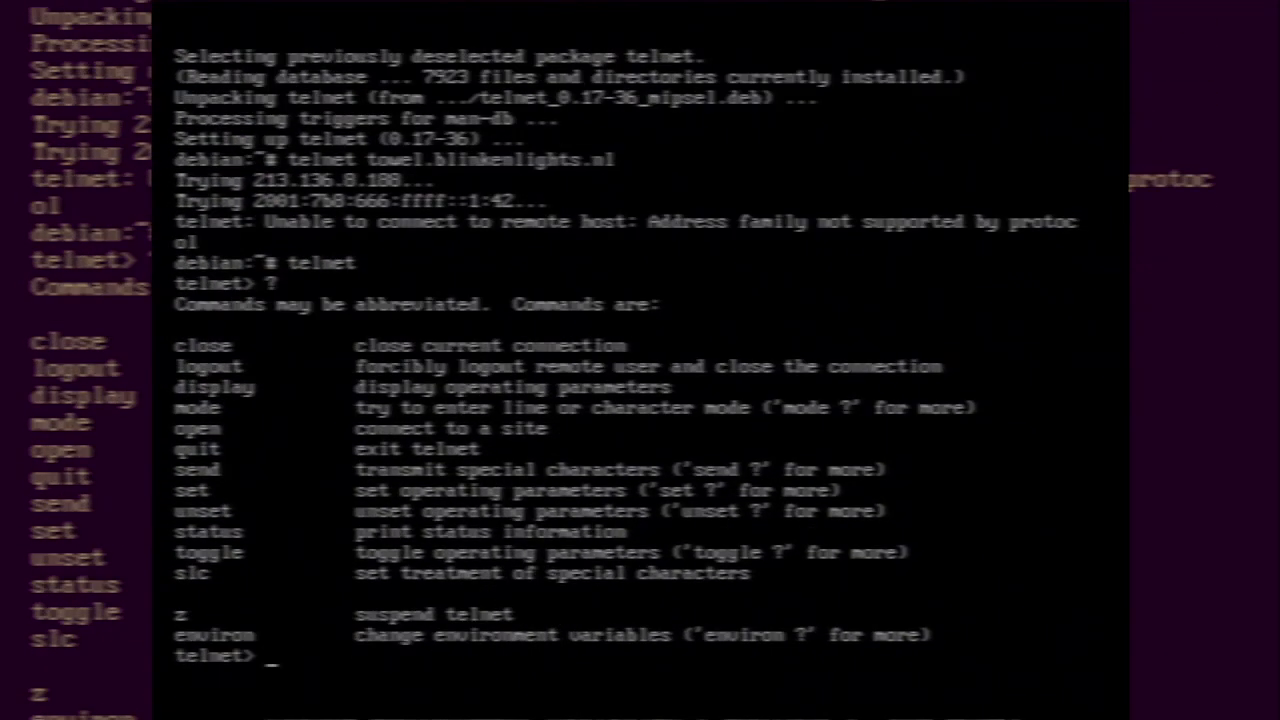
{"action": "type", "text": "open tow"}
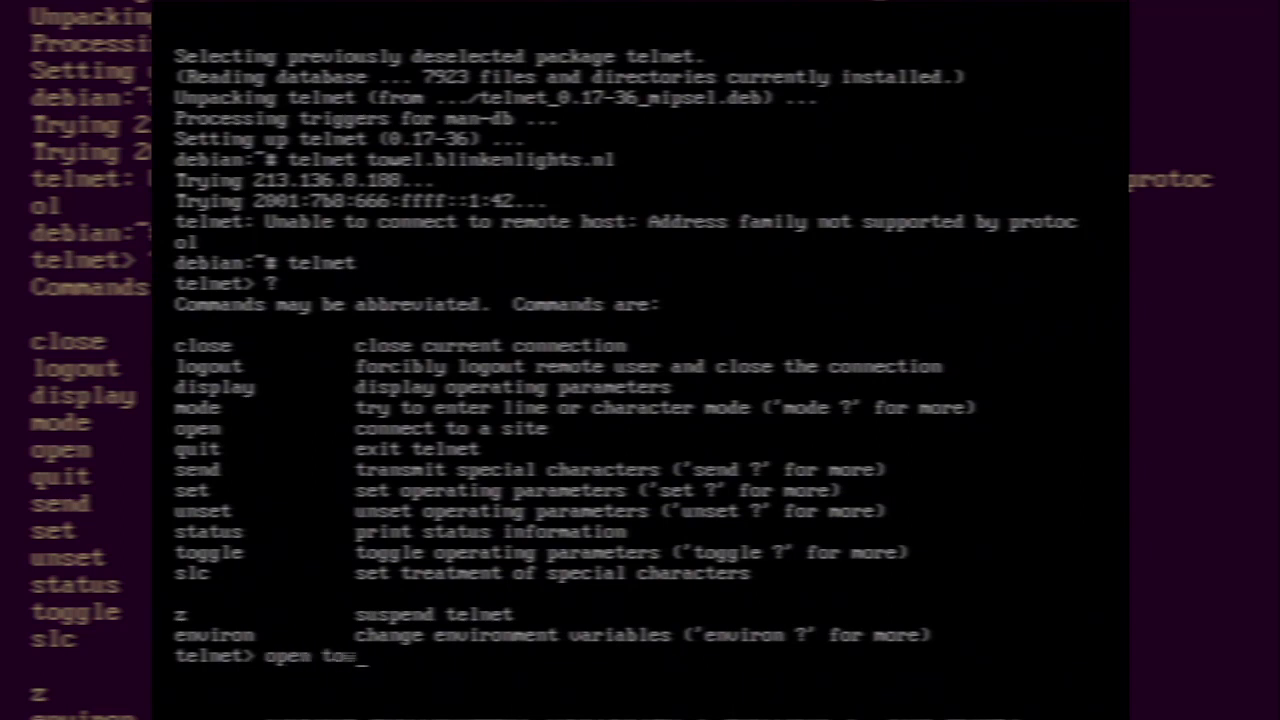
{"action": "type", "text": "wel.blinkenlights.nl"}
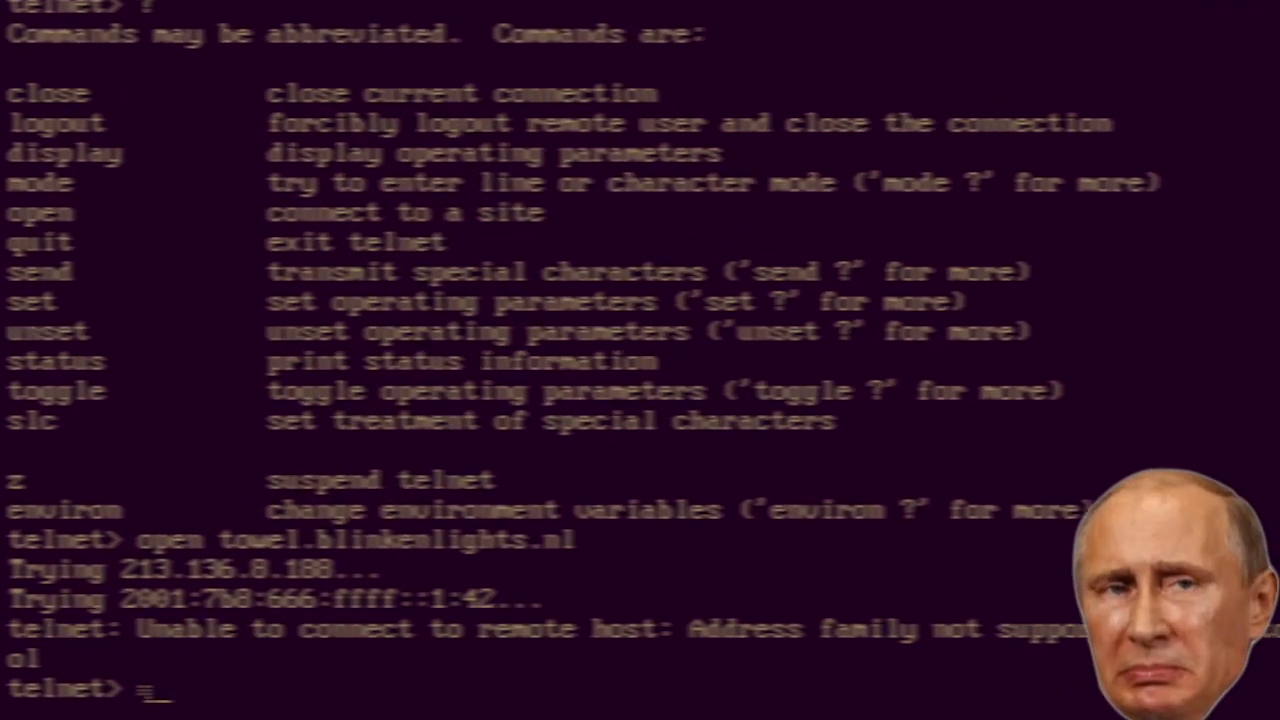
{"action": "type", "text": "q"}
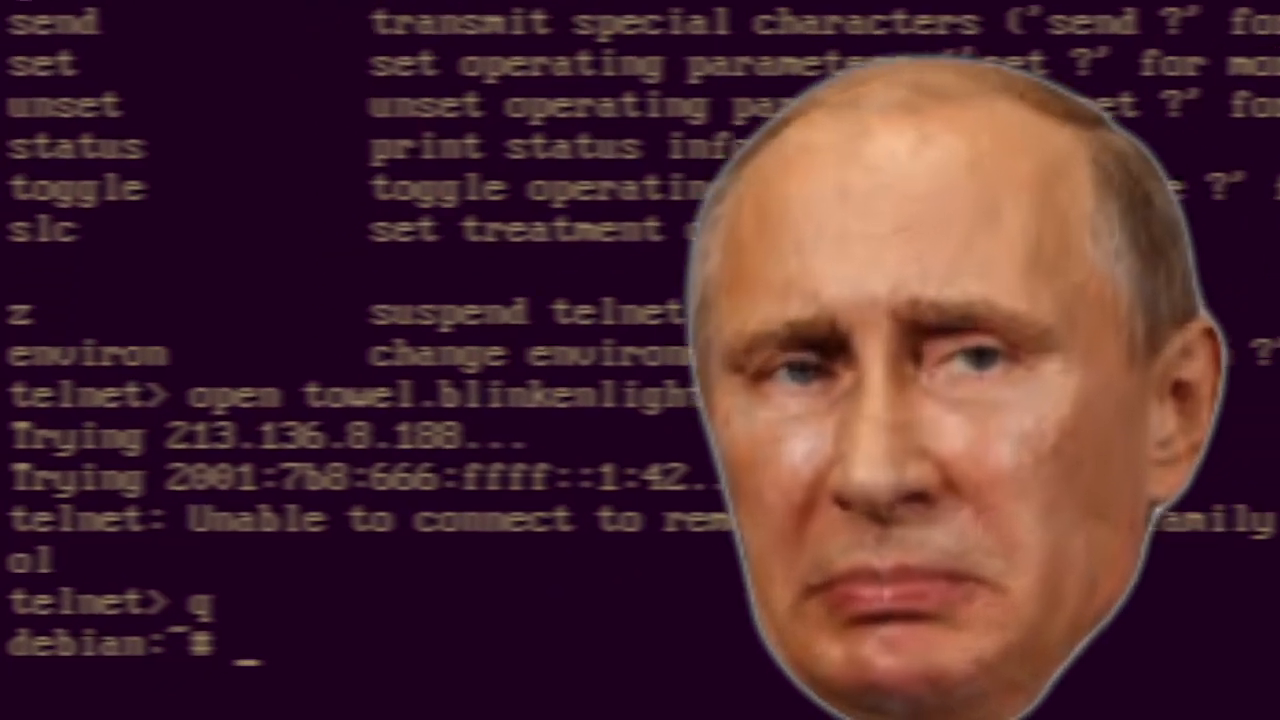
{"action": "type", "text": "apt-key list"}
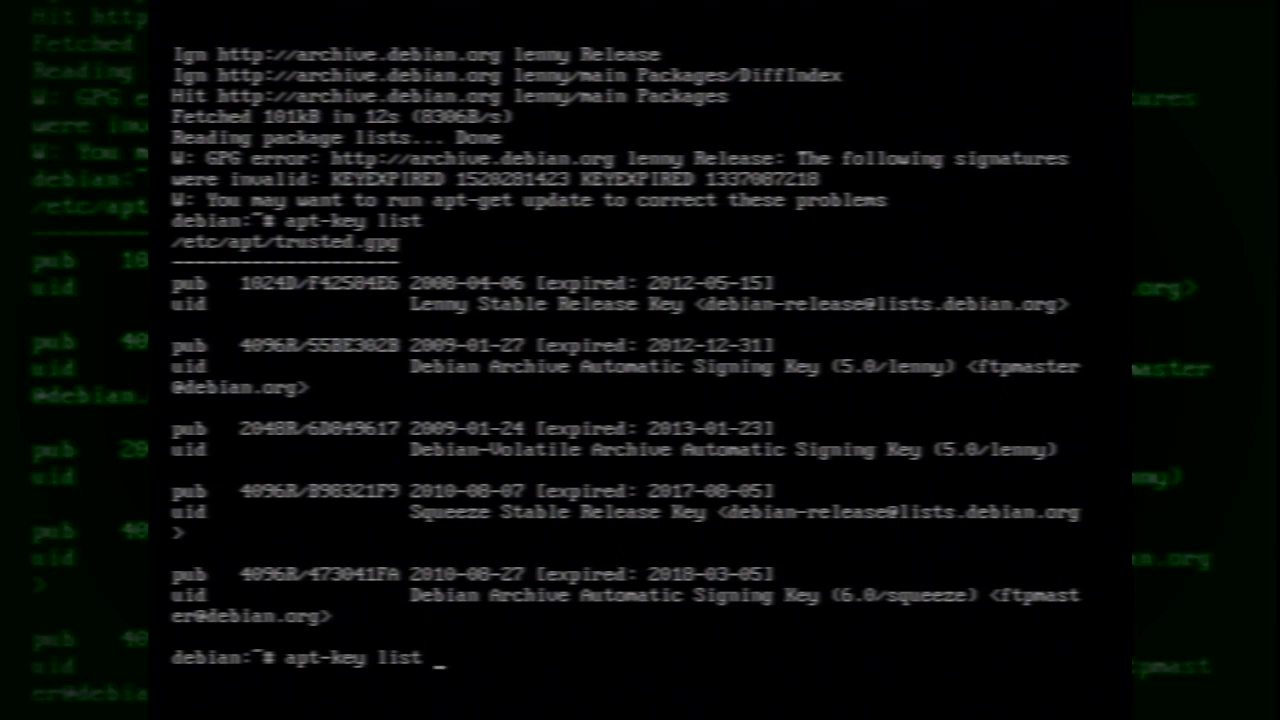
- Pipe apt-key list through grep "expired:" to show the five expired key lines
{"action": "type", "text": "|"}
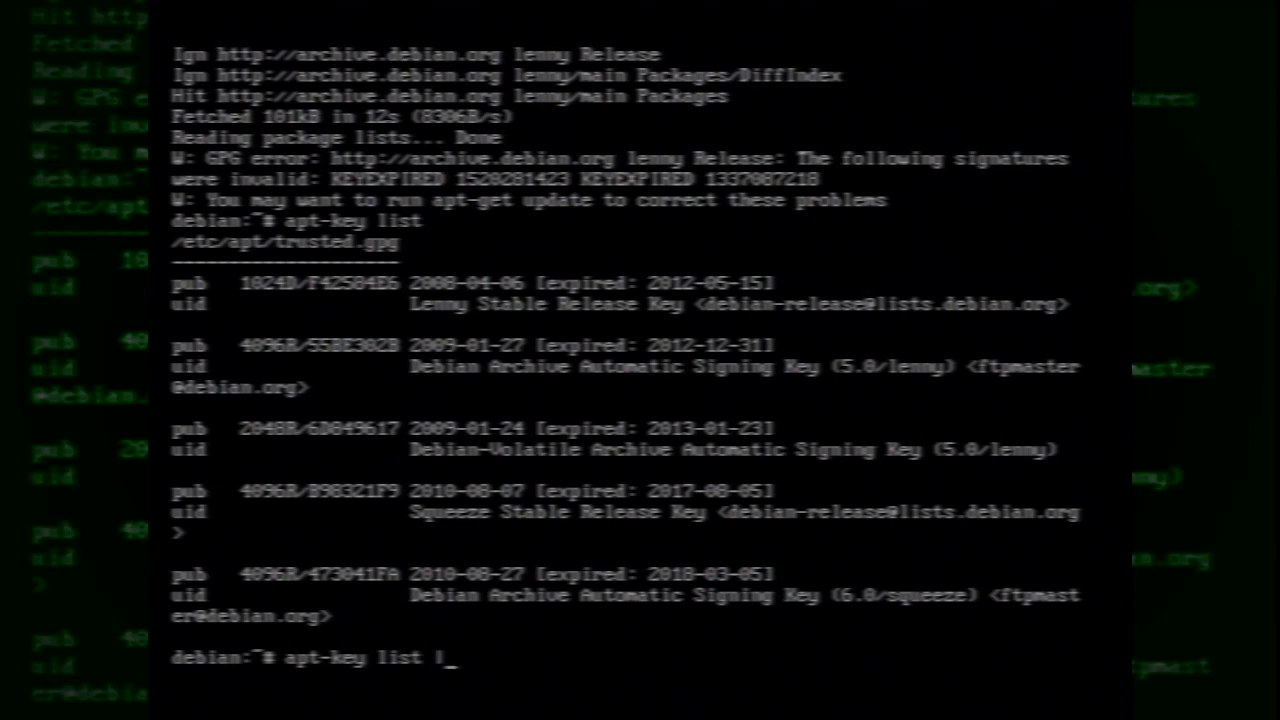
{"action": "type", "text": "gr"}
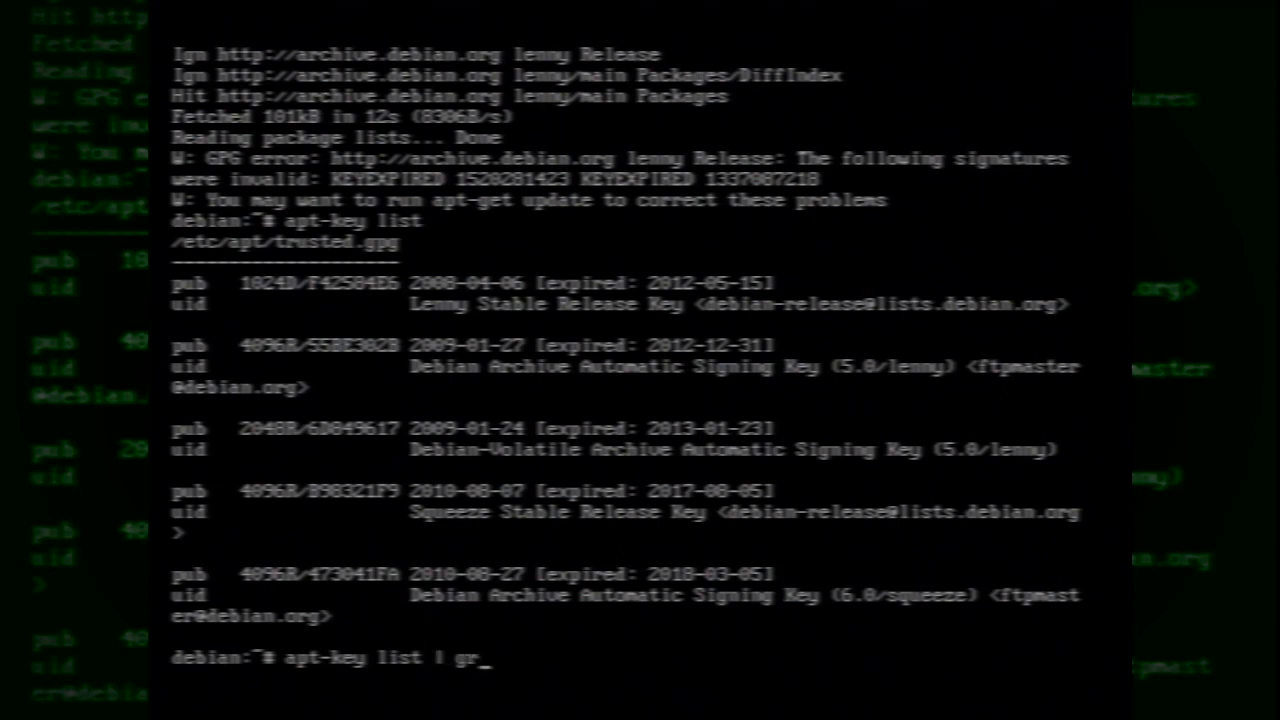
{"action": "type", "text": "ep"}
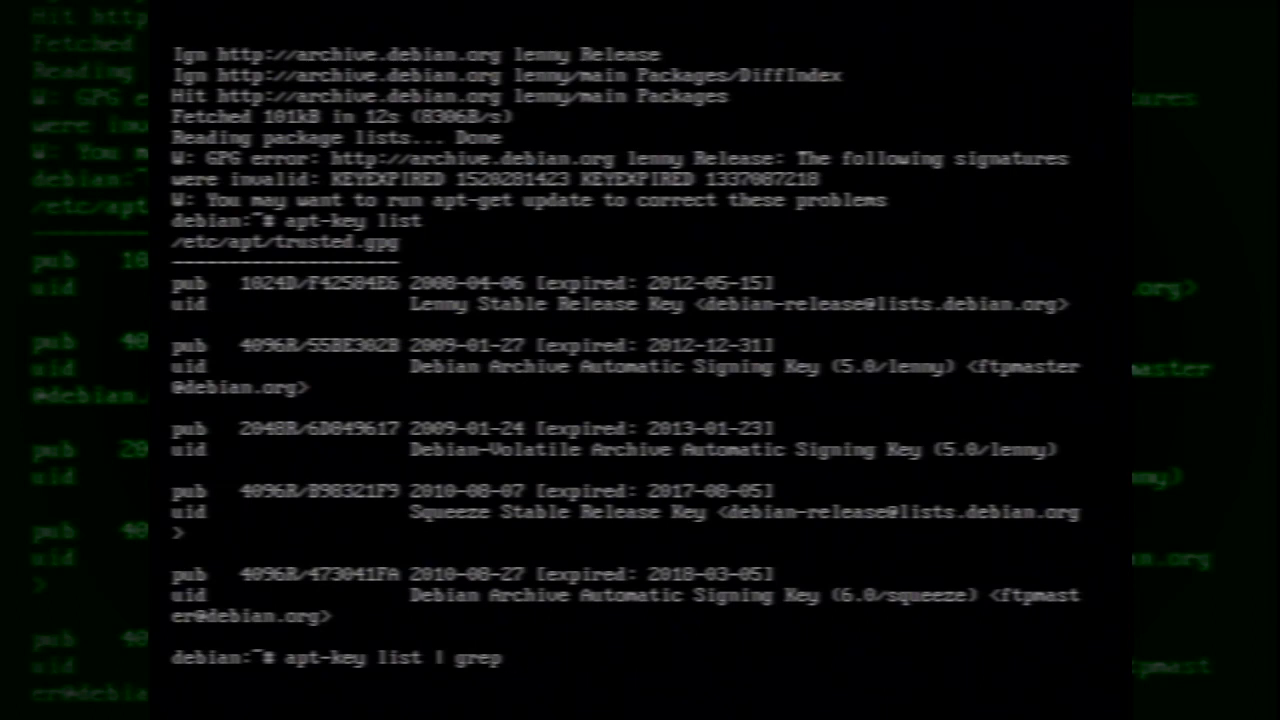
{"action": "type", "text": "\"expir"}
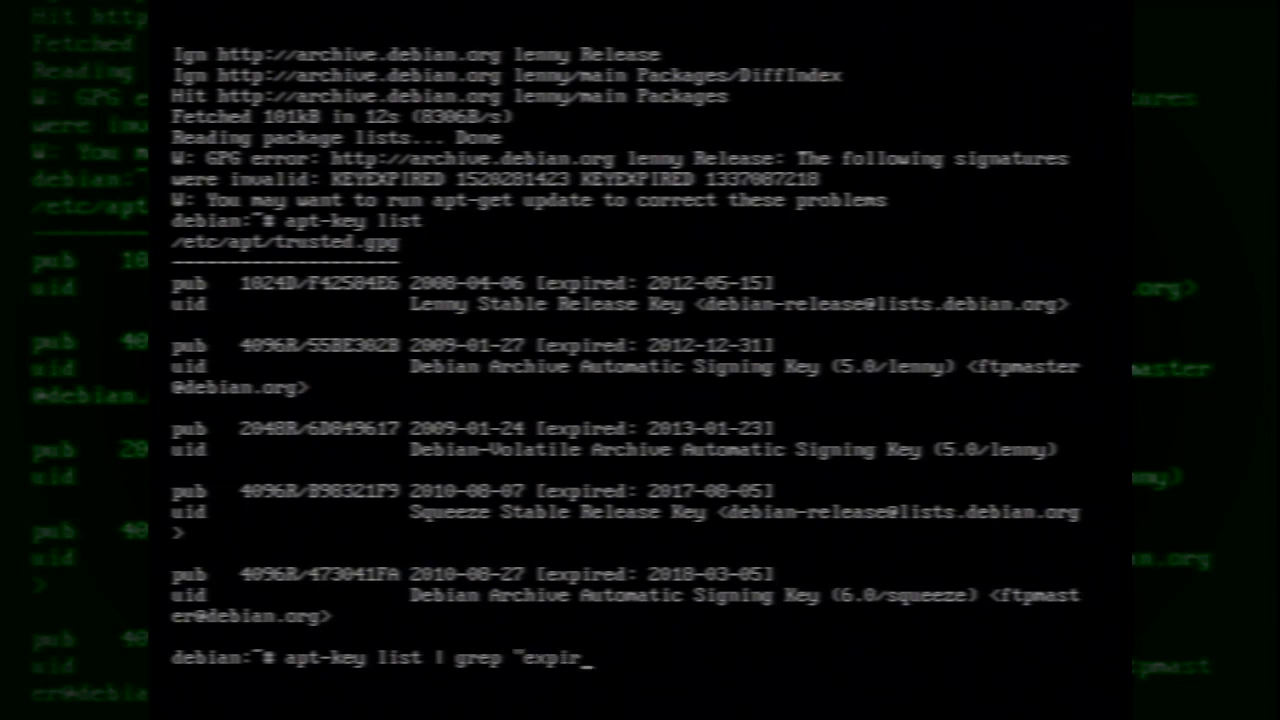
{"action": "type", "text": "ed"}
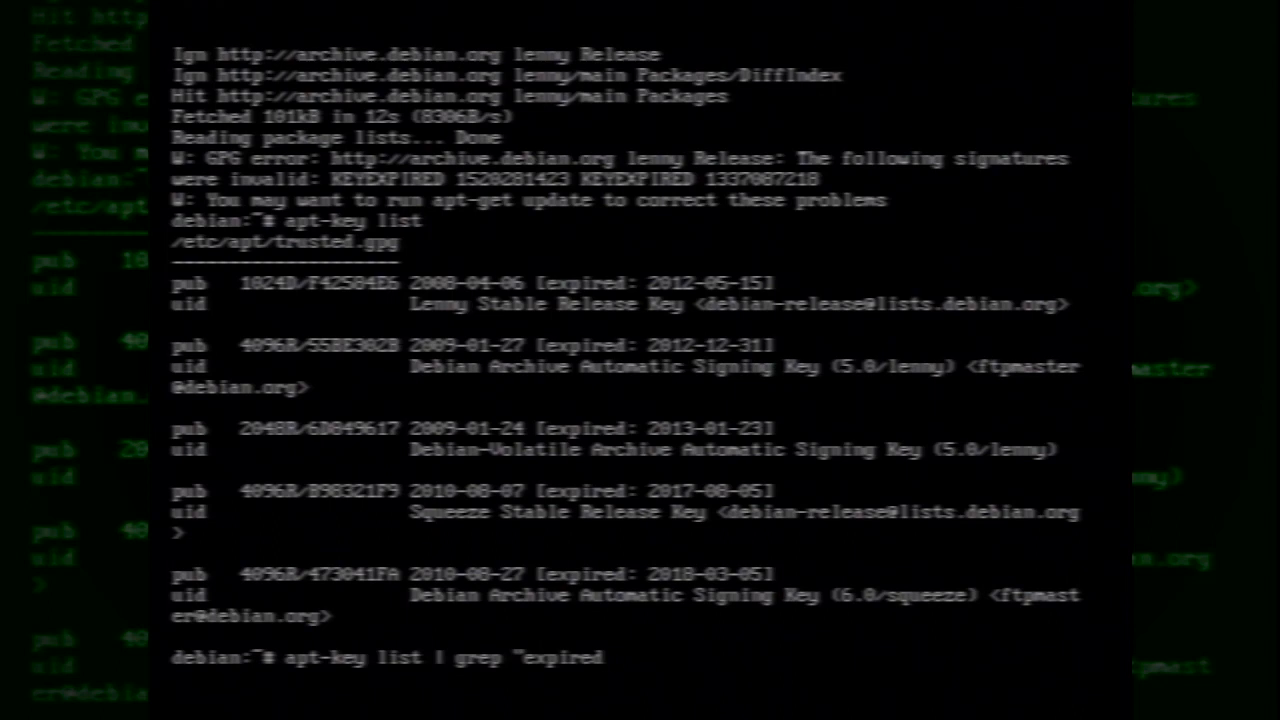
{"action": "type", "text": ":\""}
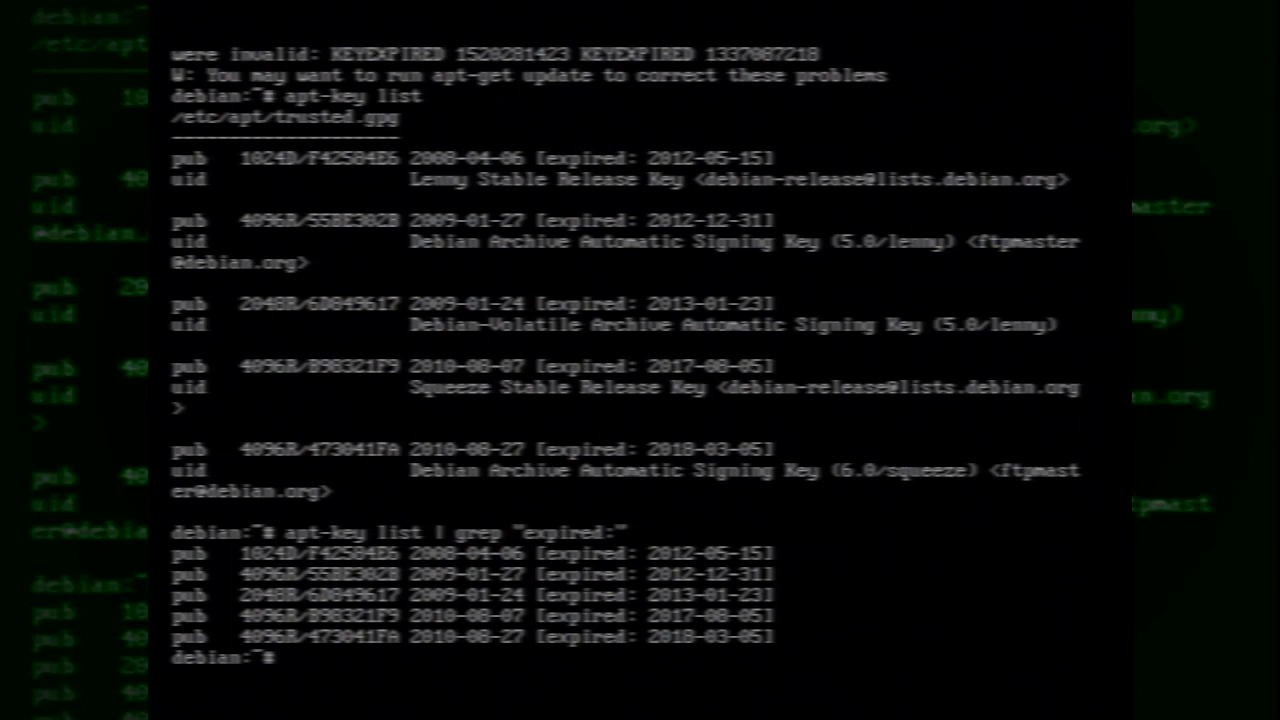
- Request key 473041FA from keys.gnupg.net (host not found), then start retyping the command
{"action": "type", "text": "apt-key adv --keyserver keys.gnupg.net --recv-keys"}
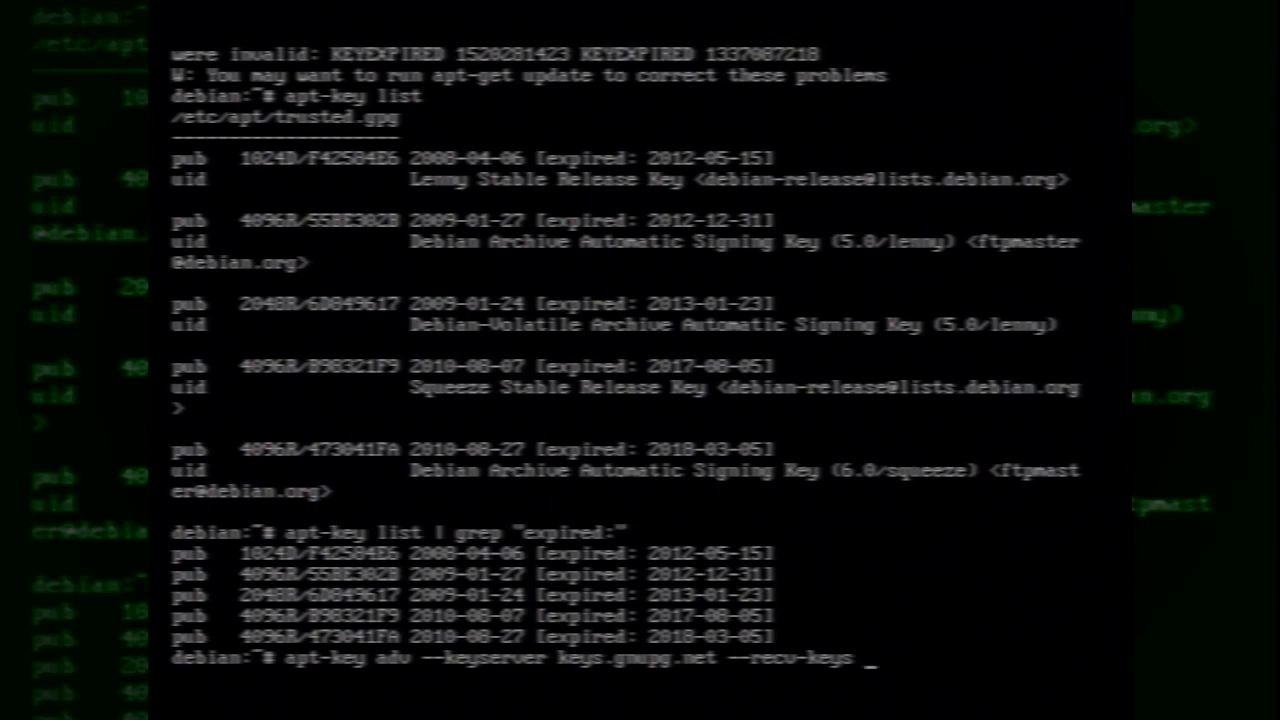
{"action": "type", "text": "47"}
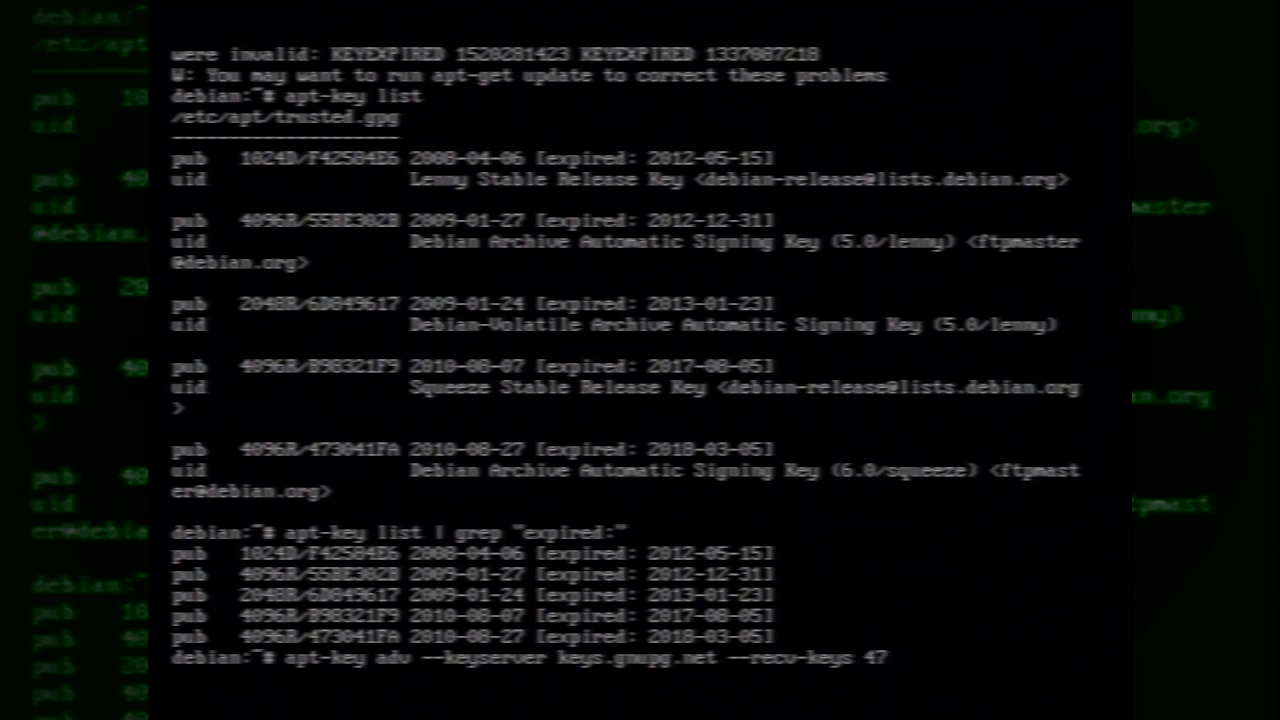
{"action": "type", "text": "3041"}
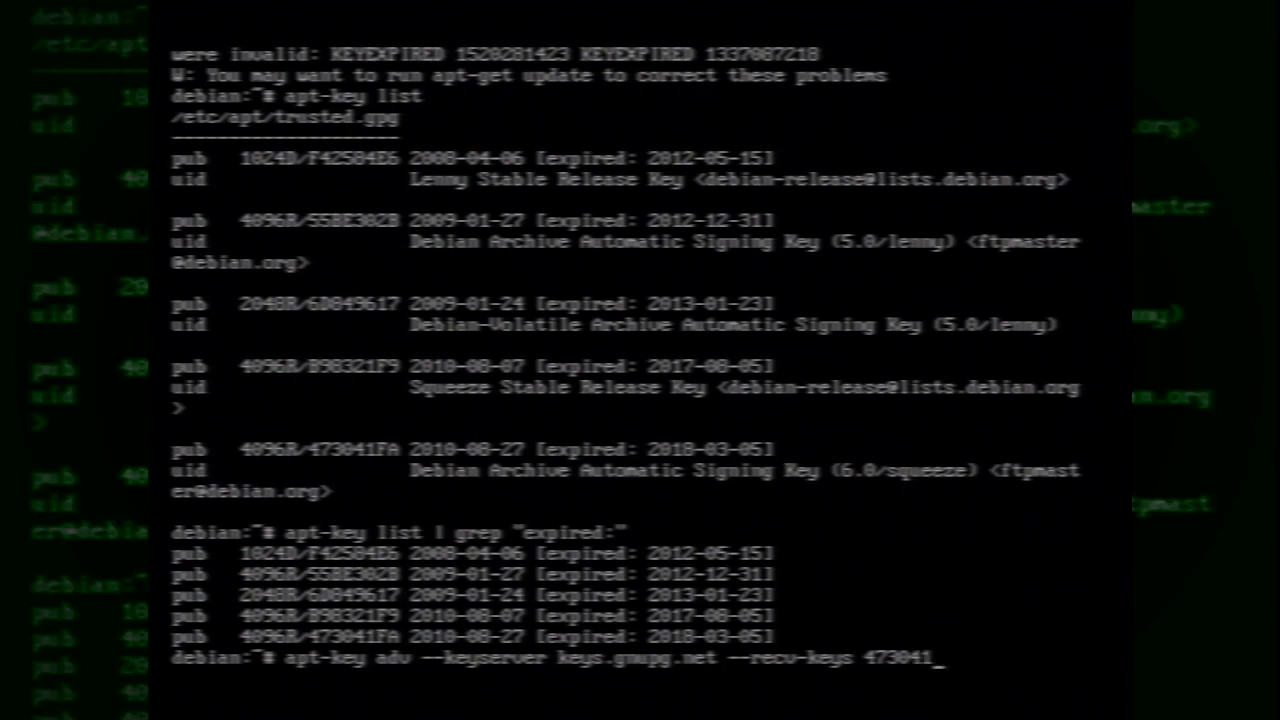
{"action": "key", "text": "Return"}
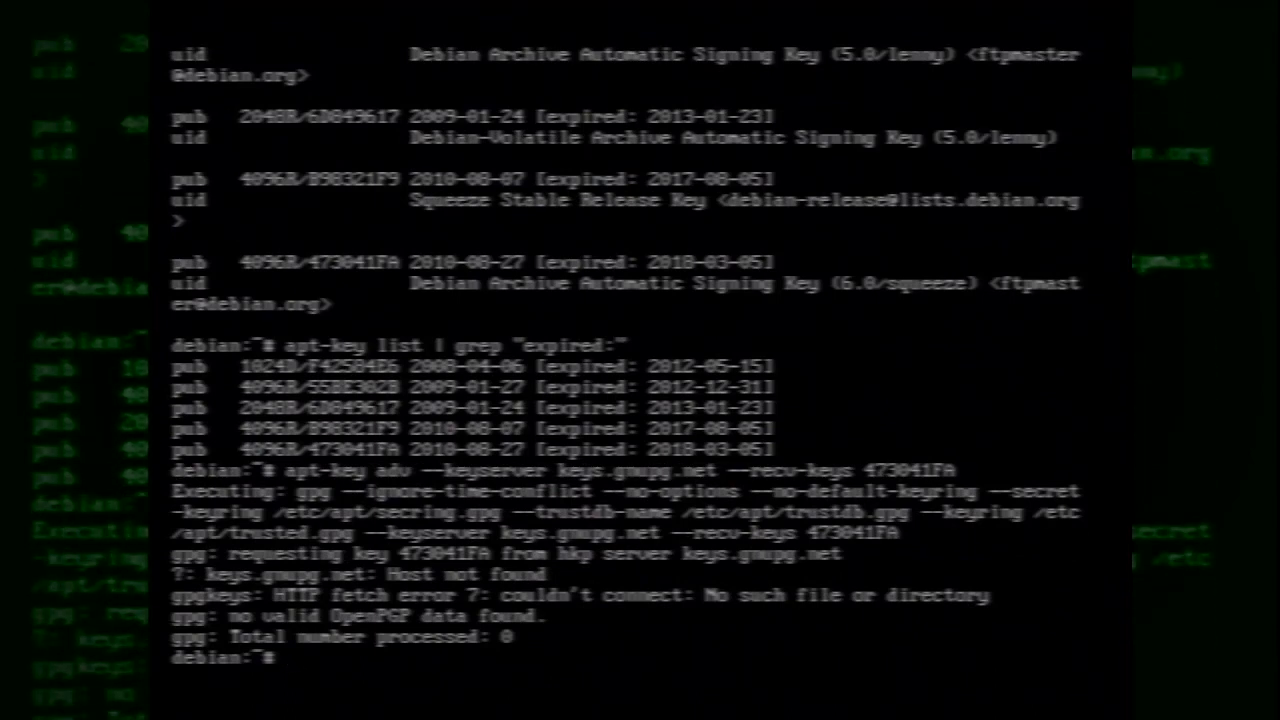
{"action": "type", "text": "apt-key adv --keyserver keys.gnupg.net --recv-keys 473041FA"}
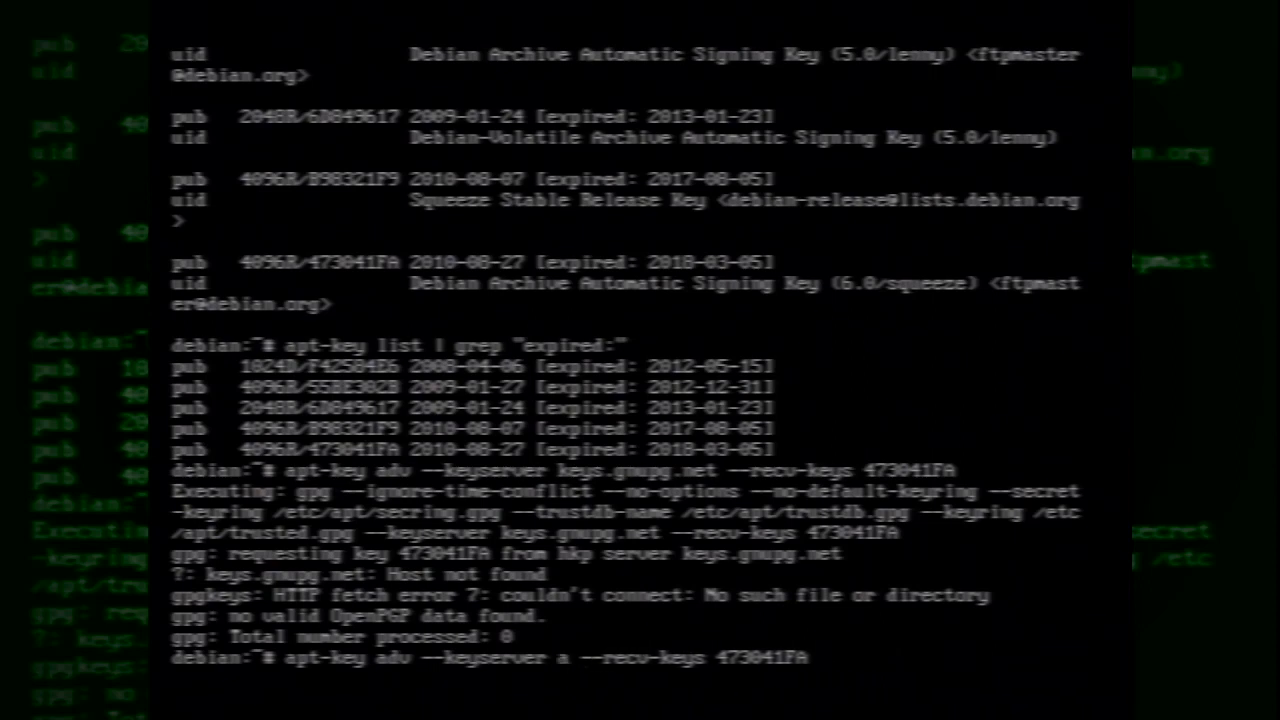
{"action": "type", "text": "archive.de"}
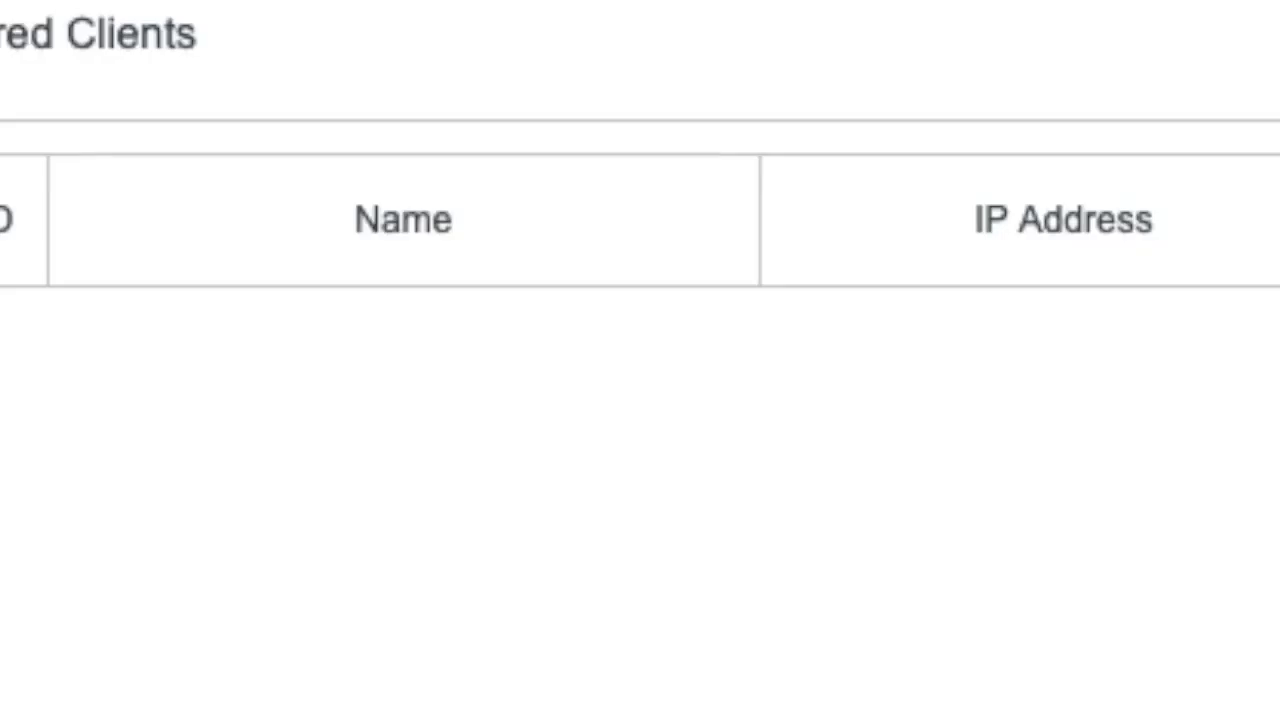
{"action": "mouse_move", "coordinate": [520, 175]}
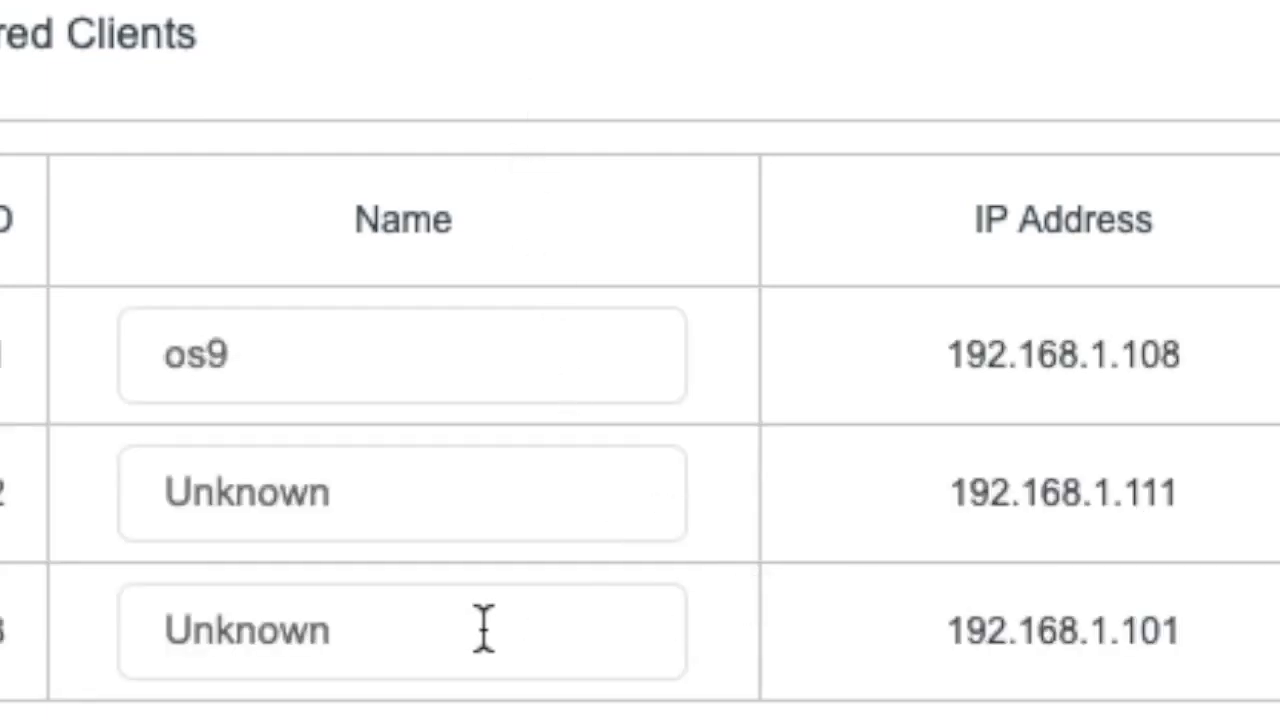
{"action": "mouse_move", "coordinate": [1190, 600]}
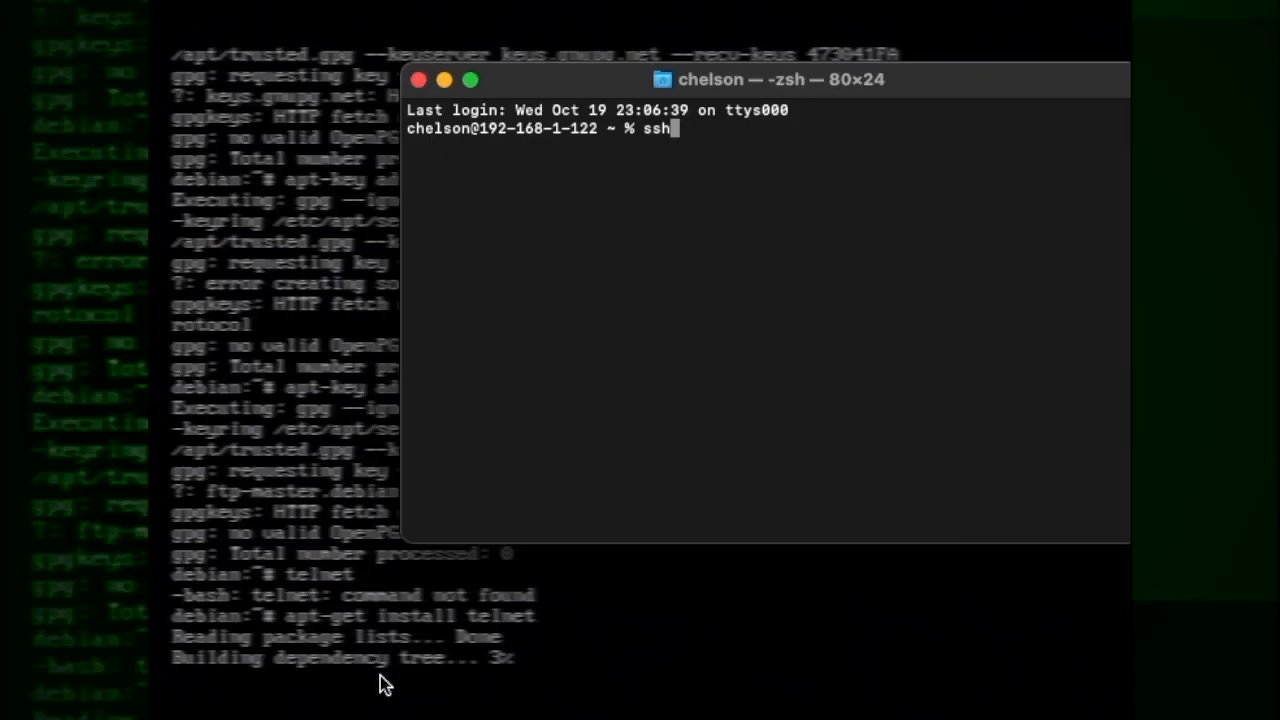
{"action": "type", "text": "root"}
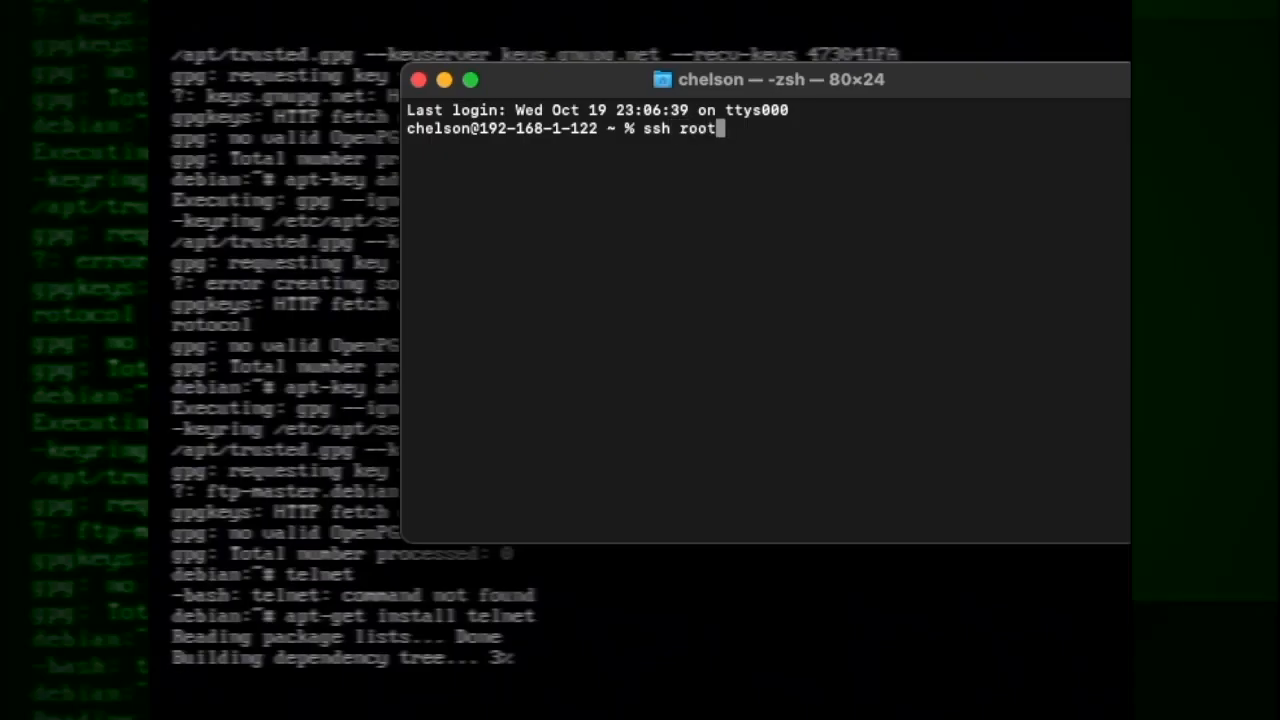
{"action": "type", "text": "@1"}
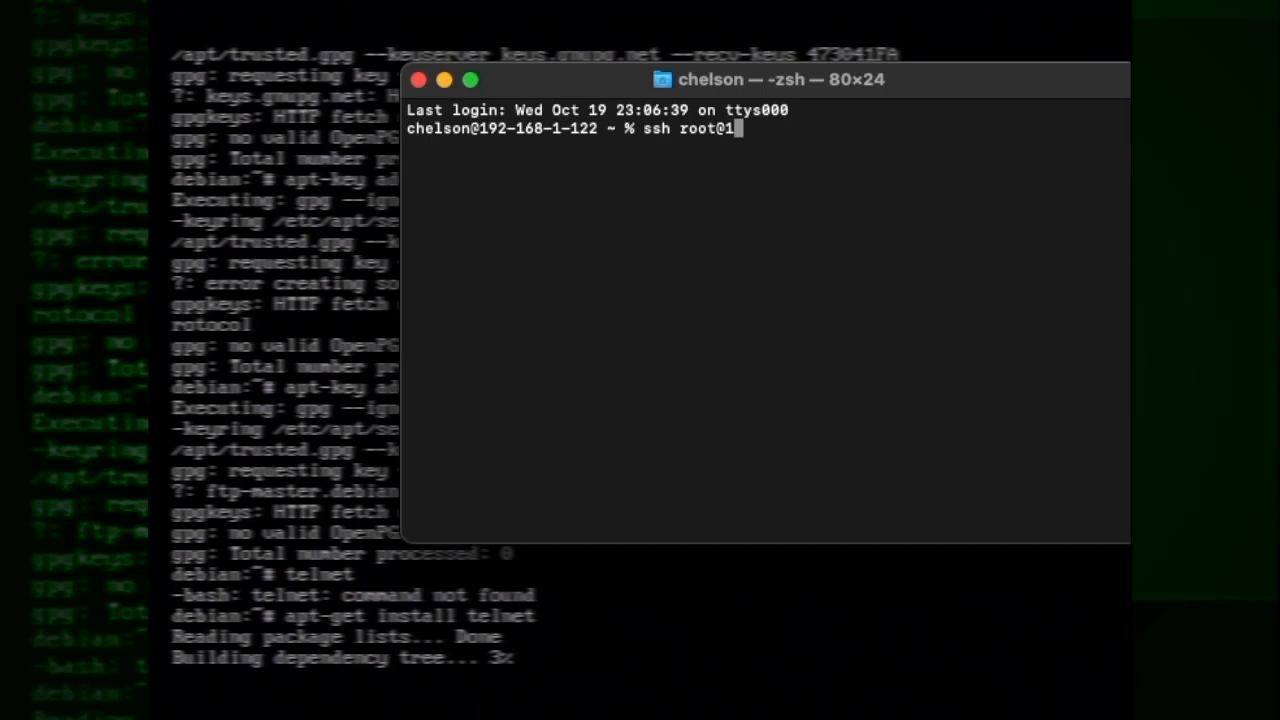
{"action": "type", "text": "92.168.1.101"}
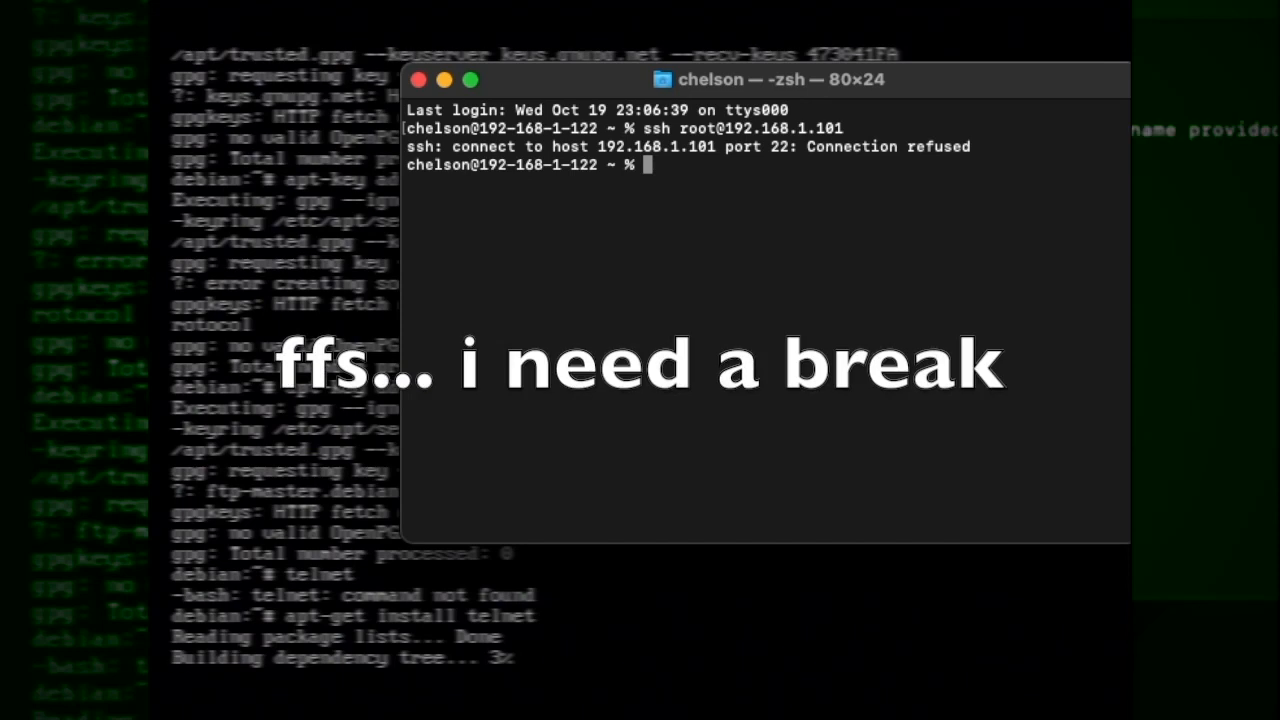
{"action": "type", "text": "ssh root@192.168.1.101:"}
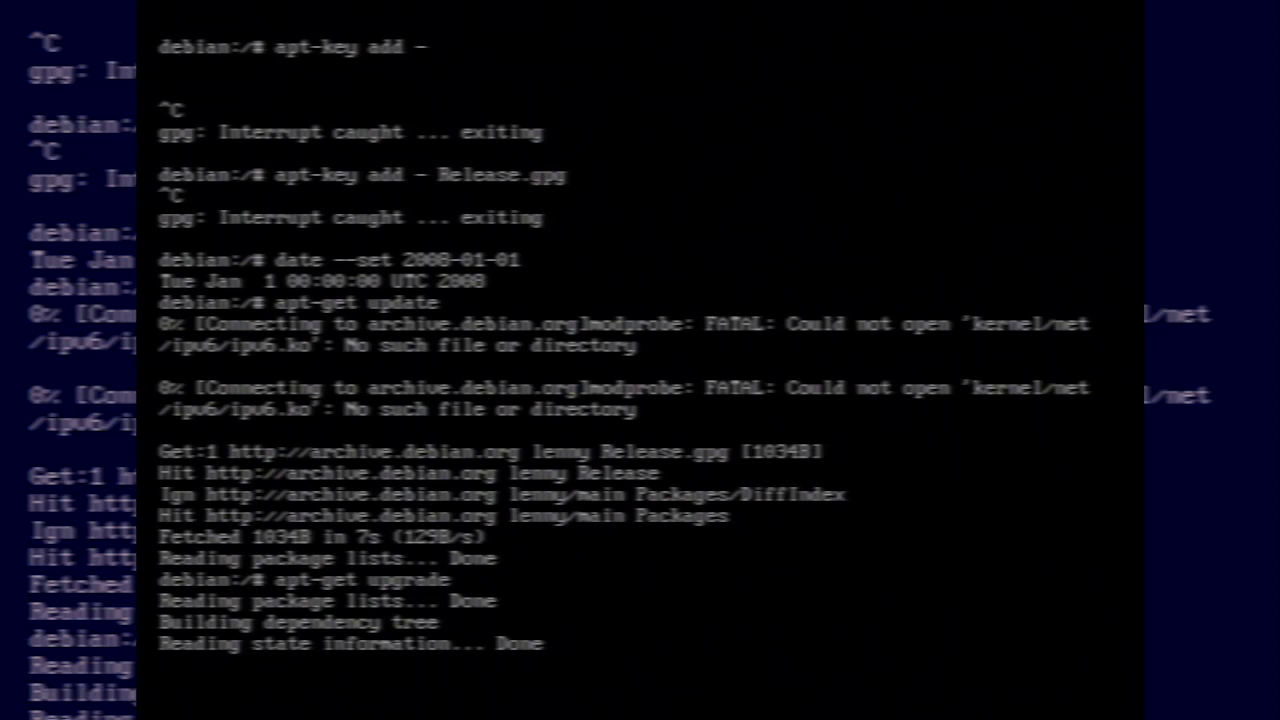
- Scroll the output and run 'apt-get -f install' to repair unmet dependencies
{"action": "scroll", "scroll_direction": "down", "scroll_amount": 3}
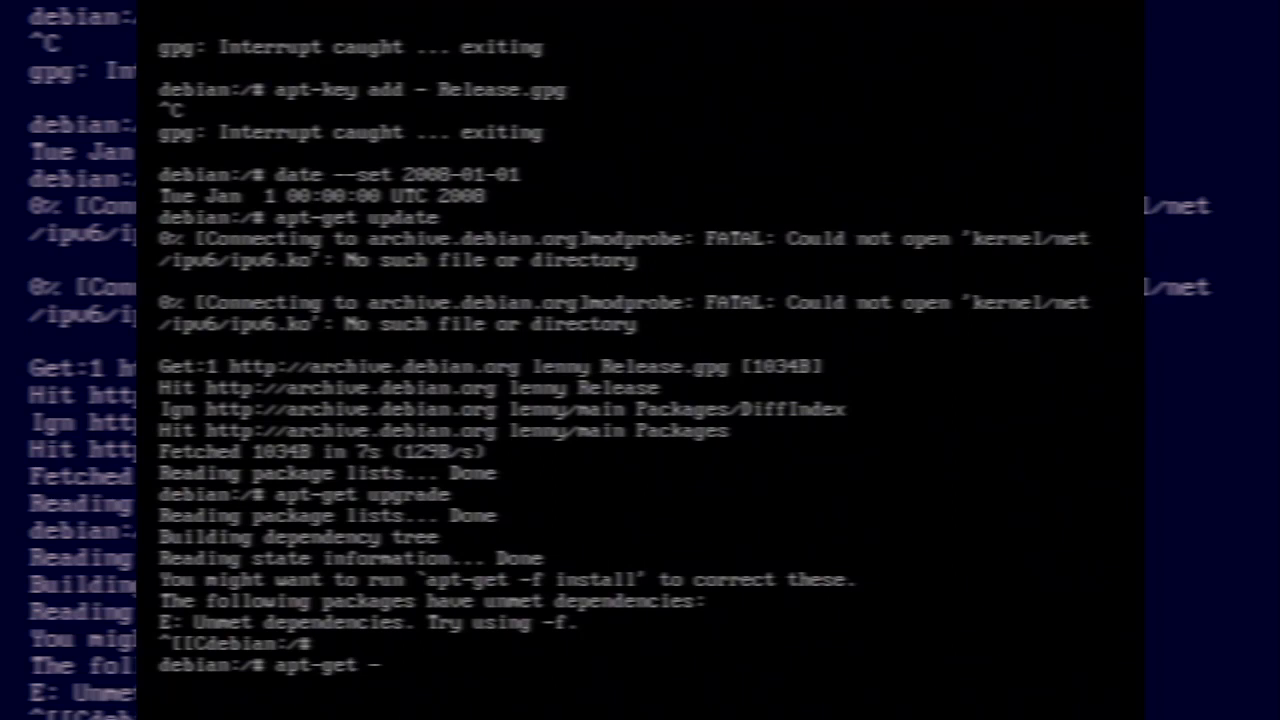
{"action": "type", "text": "f i"}
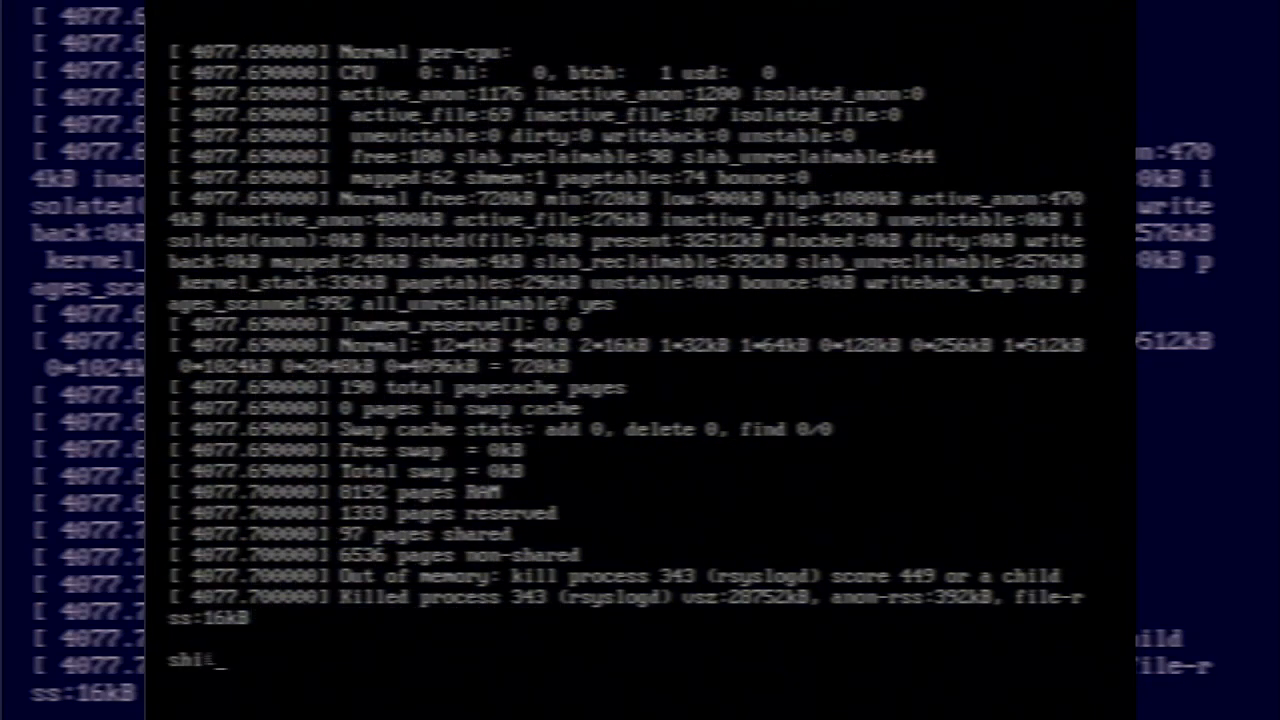
- Interrupt the stalled libc6 install with Ctrl+C and scroll through dpkg's errors
{"action": "type", "text": "tt"}
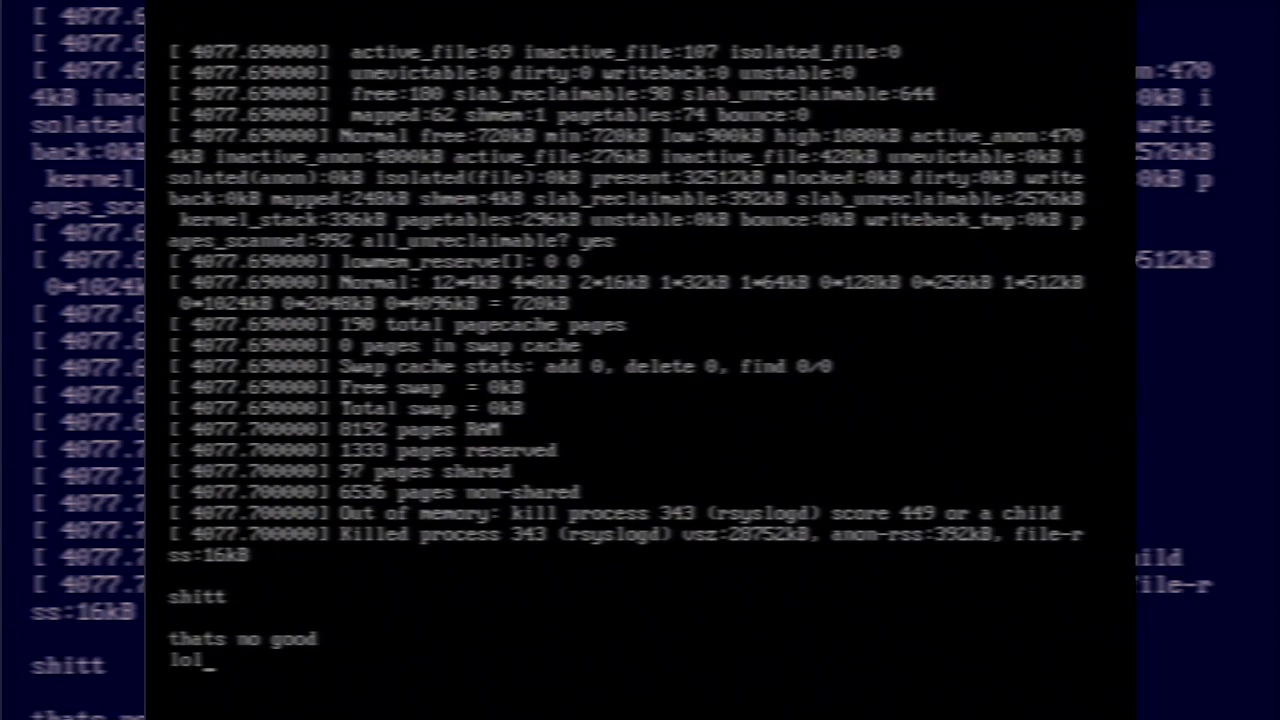
{"action": "key", "text": "ctrl+c"}
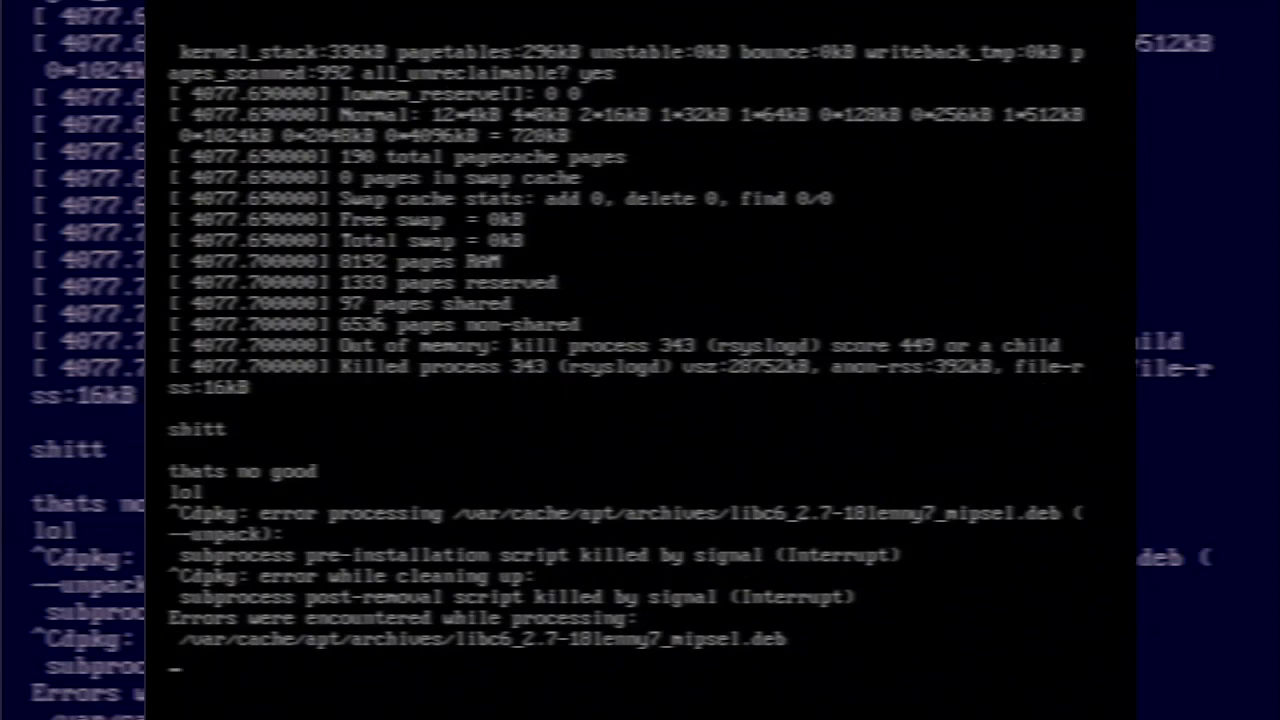
{"action": "scroll", "scroll_direction": "down", "scroll_amount": 3}
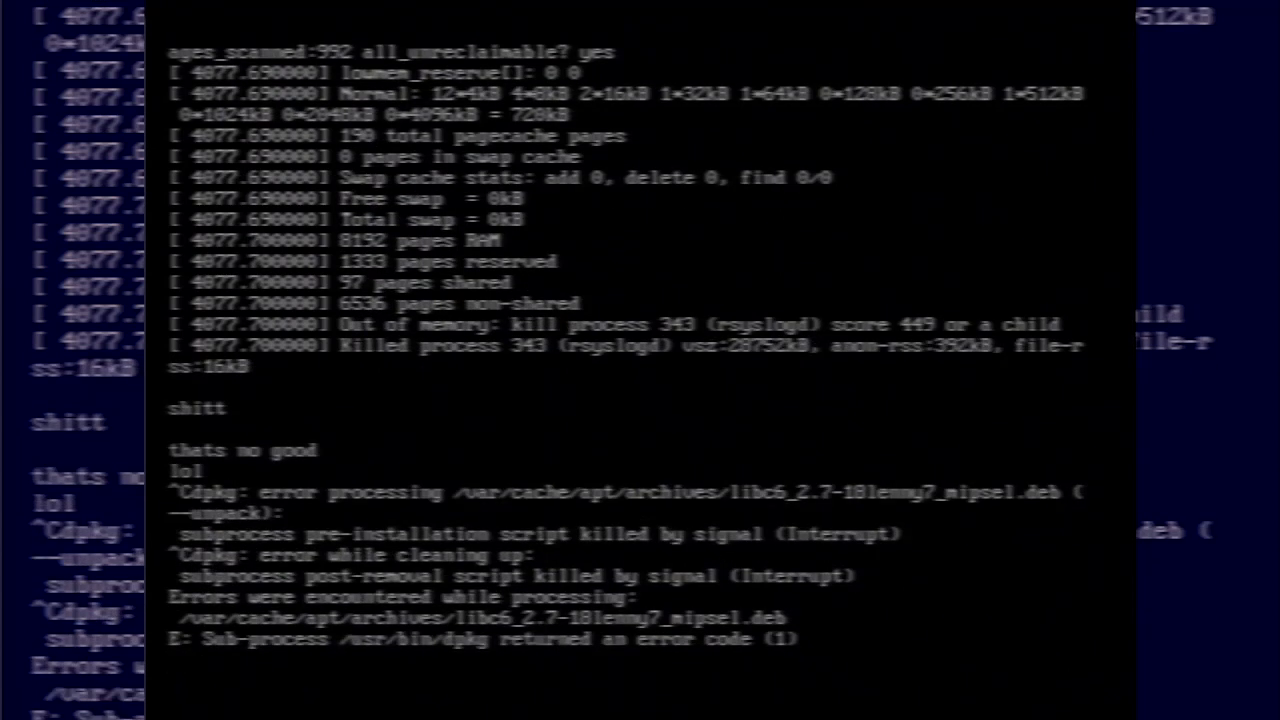